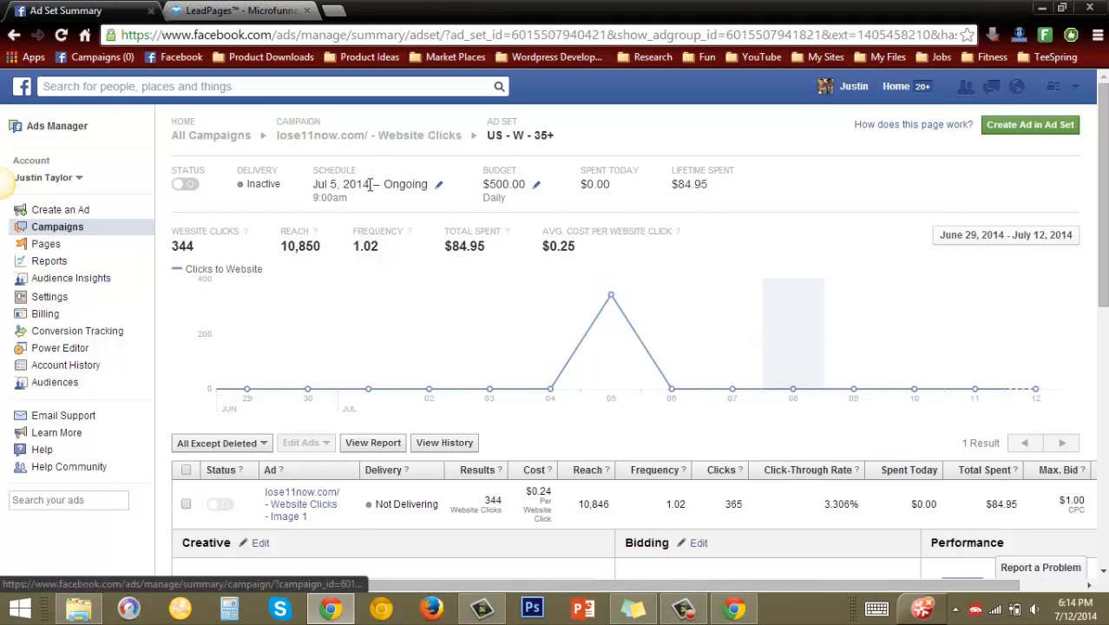
mouse_move(217, 251)
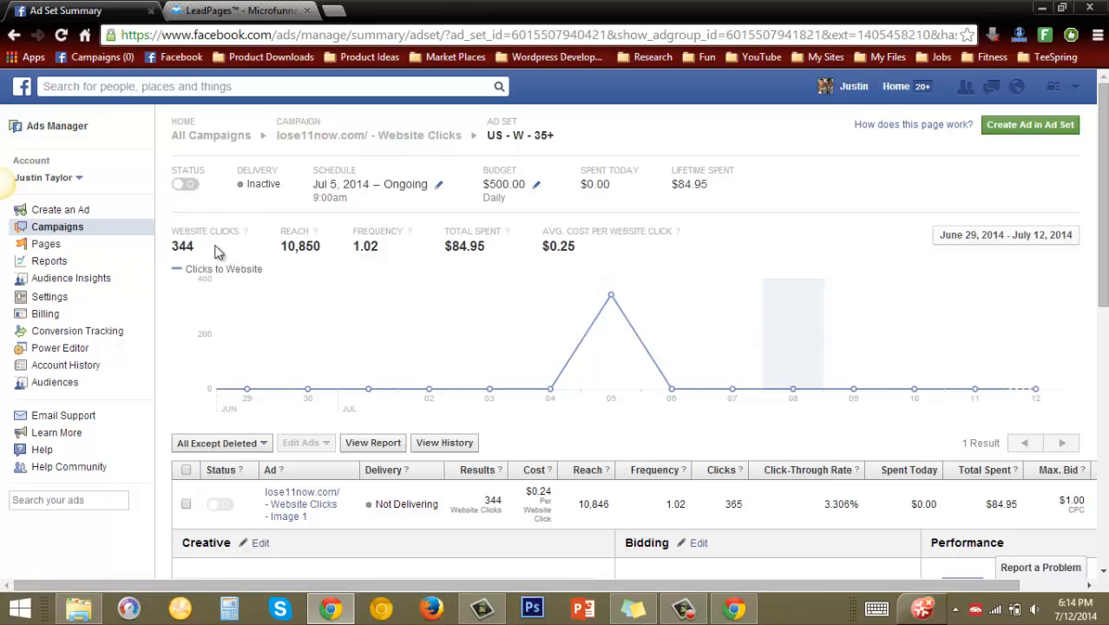
mouse_move(208, 250)
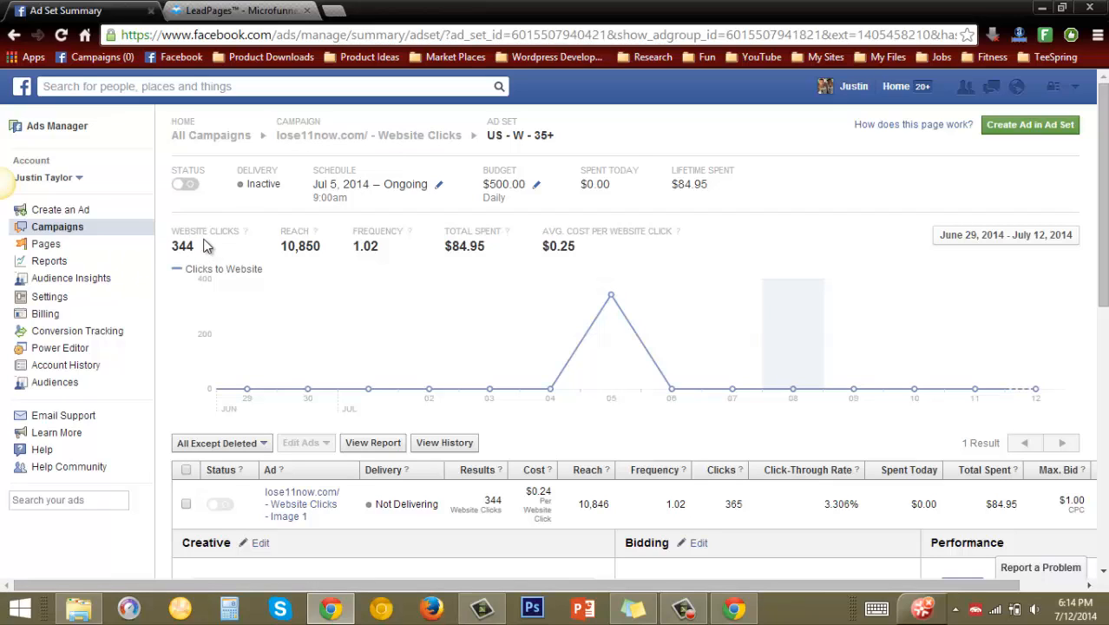
mouse_move(215, 249)
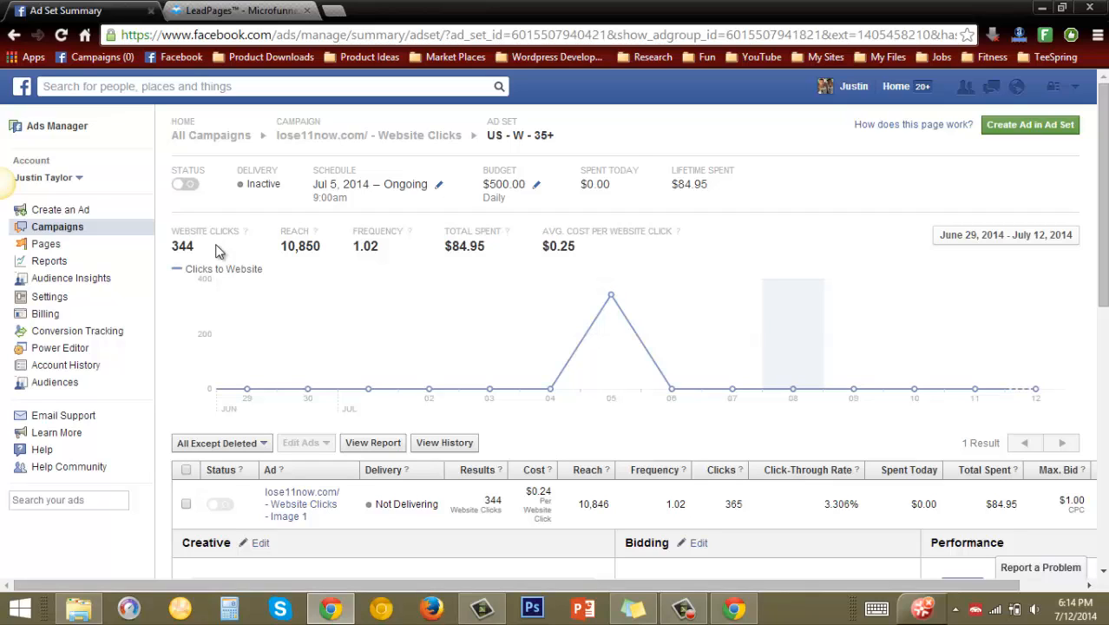
mouse_move(286, 250)
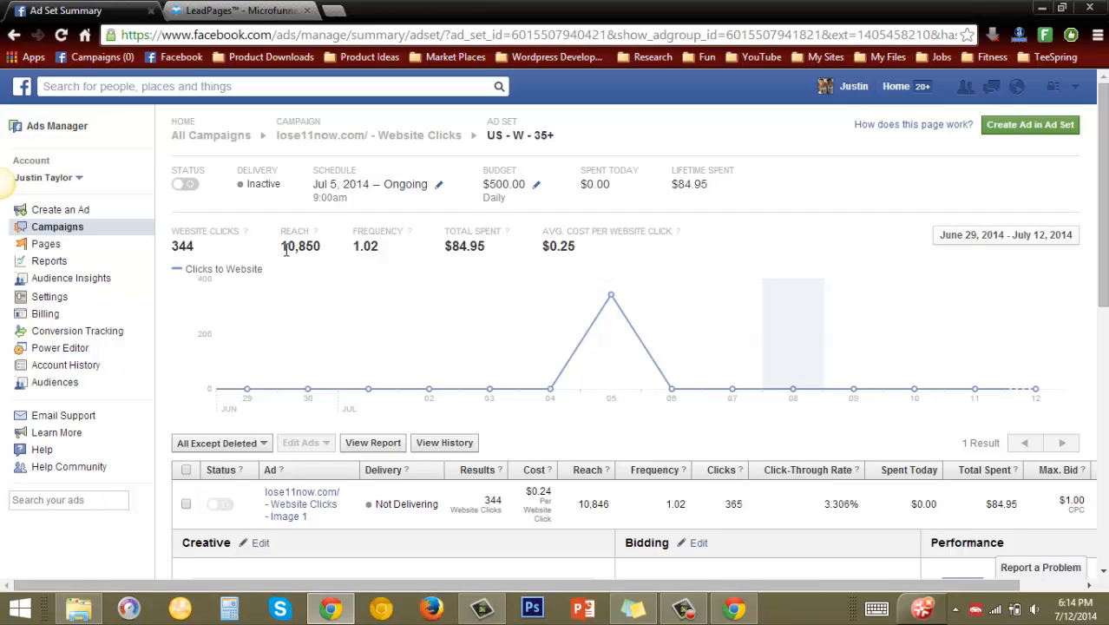
mouse_move(371, 243)
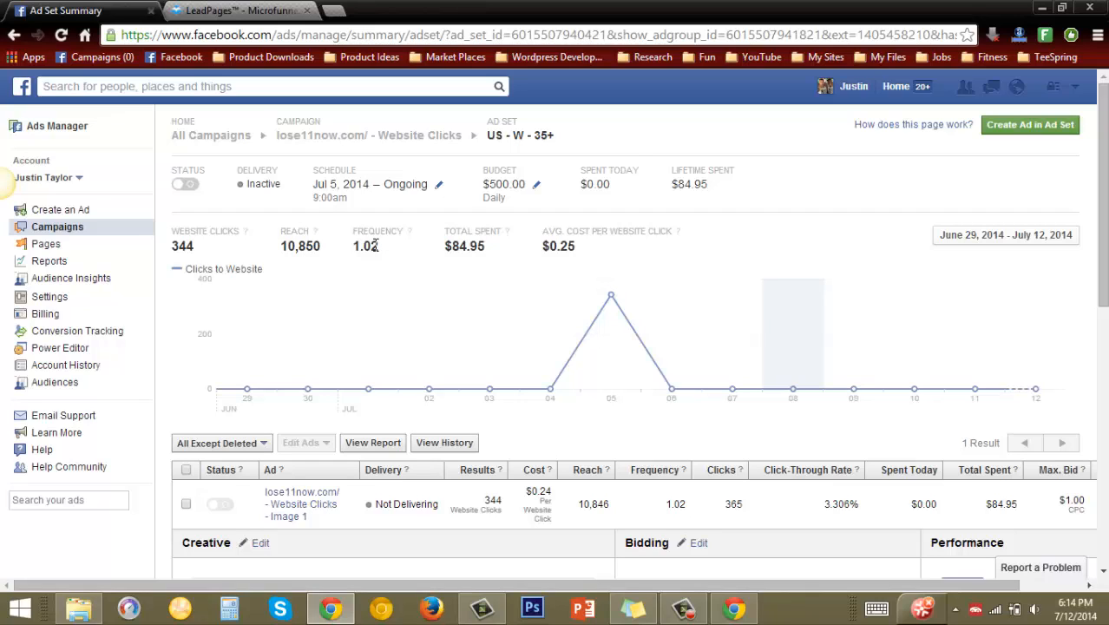
mouse_move(490, 253)
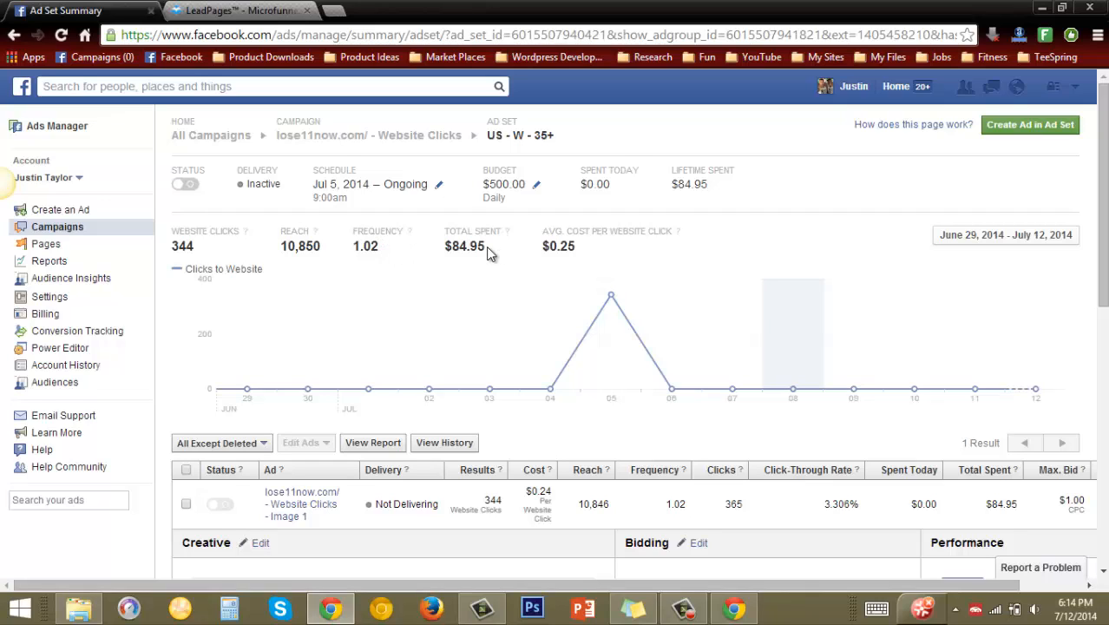
mouse_move(558, 252)
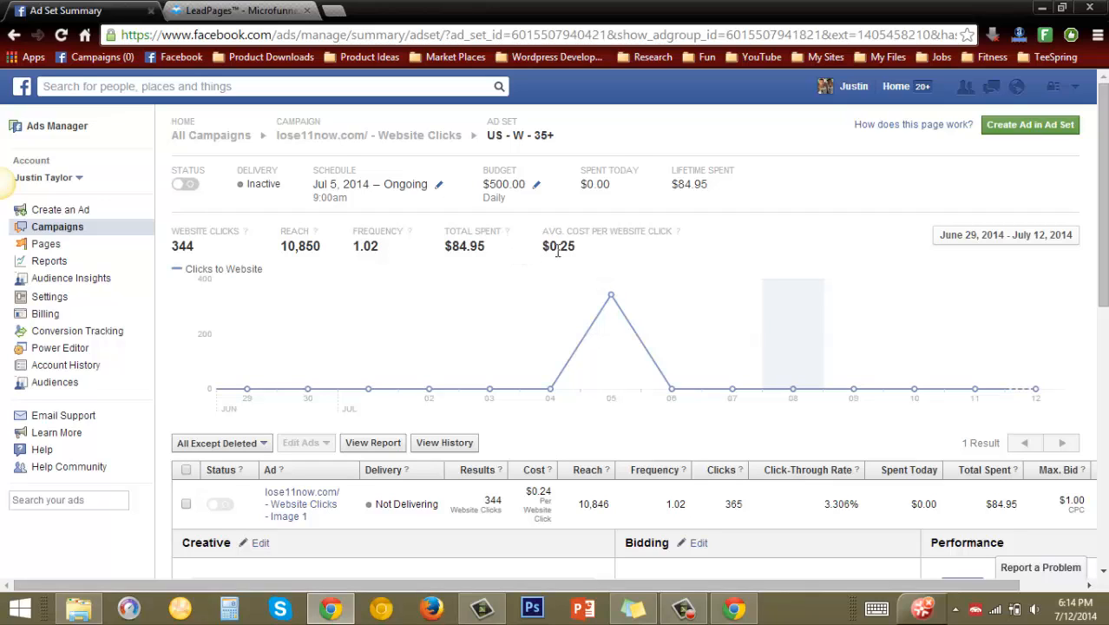
mouse_move(564, 249)
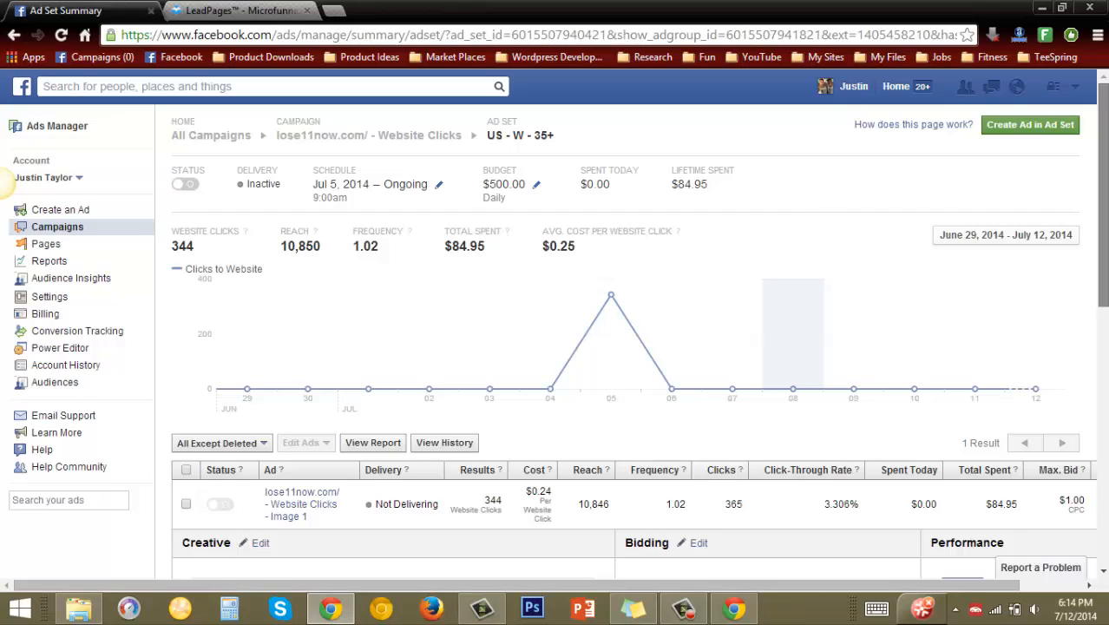
mouse_move(1103, 212)
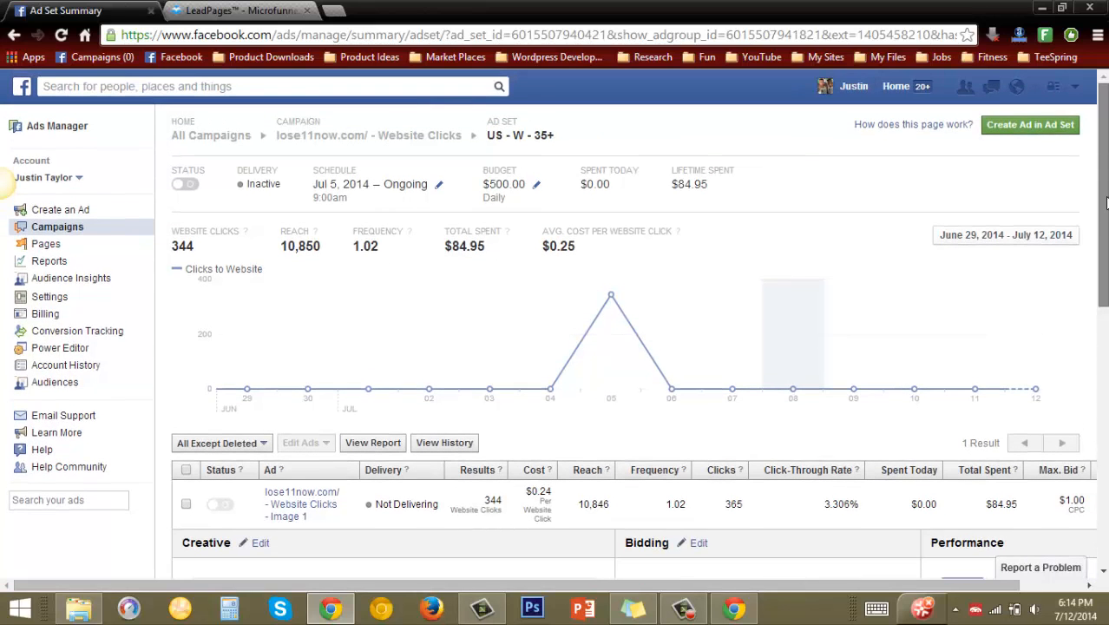
mouse_move(923, 201)
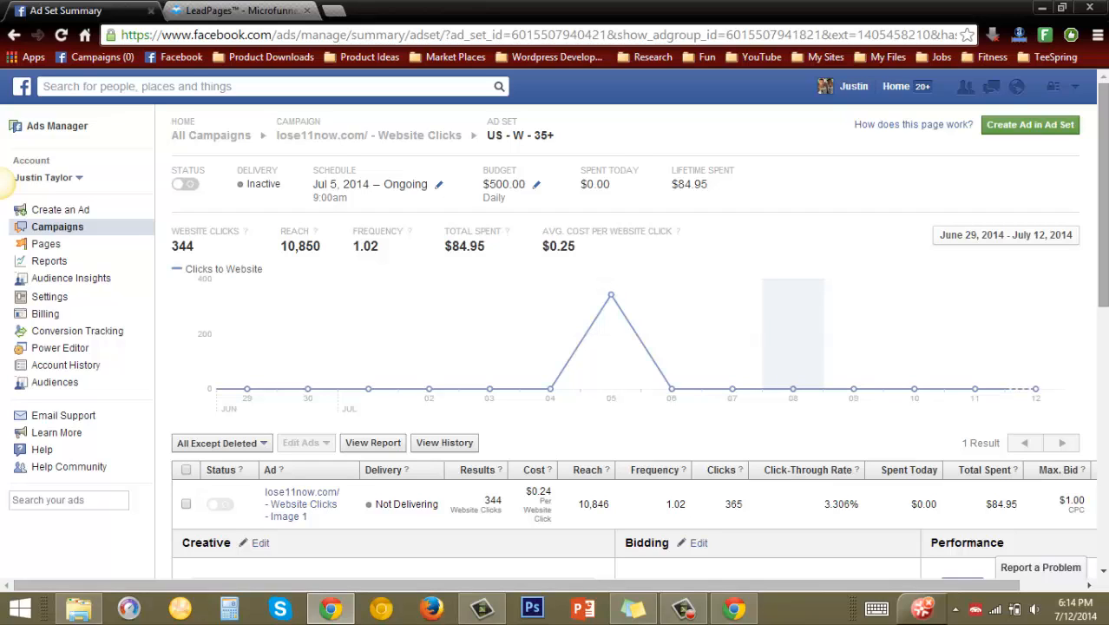
mouse_move(815, 506)
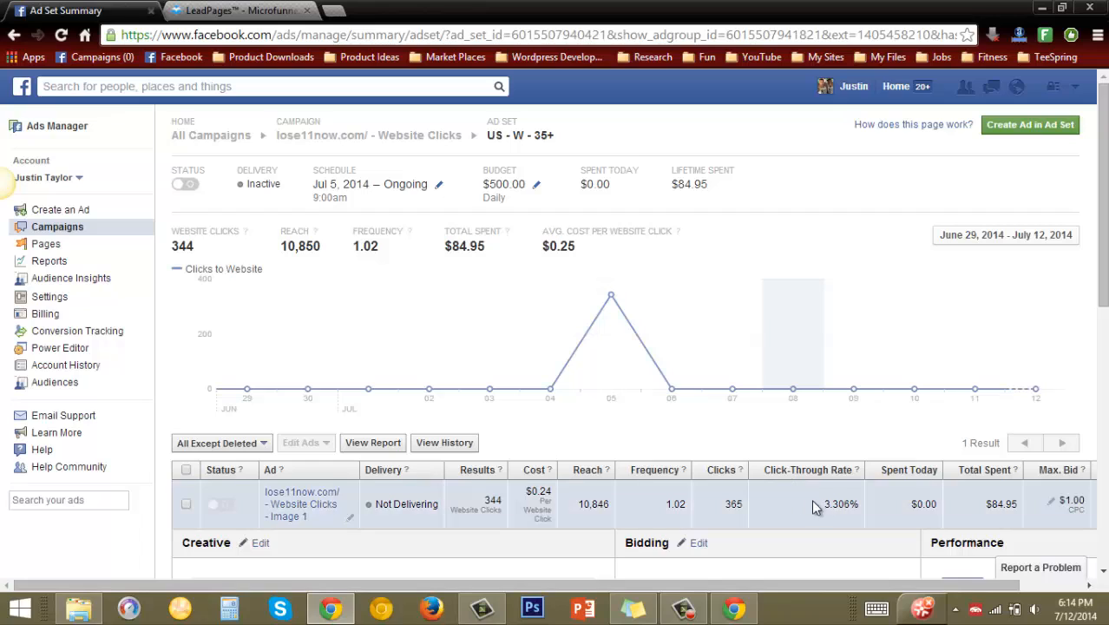
mouse_move(825, 507)
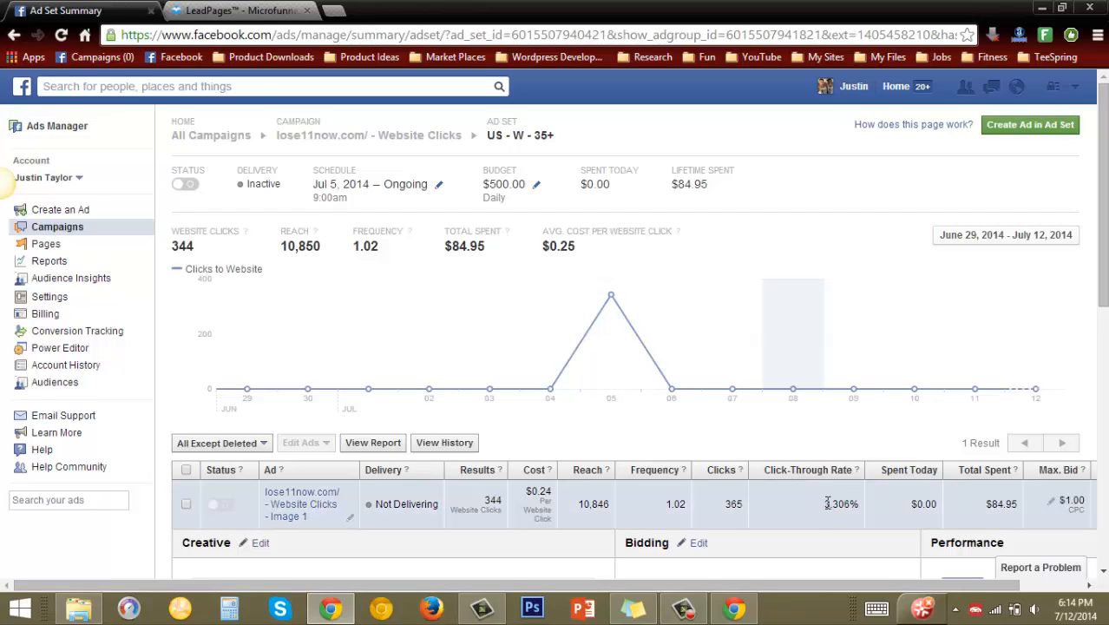
mouse_move(833, 506)
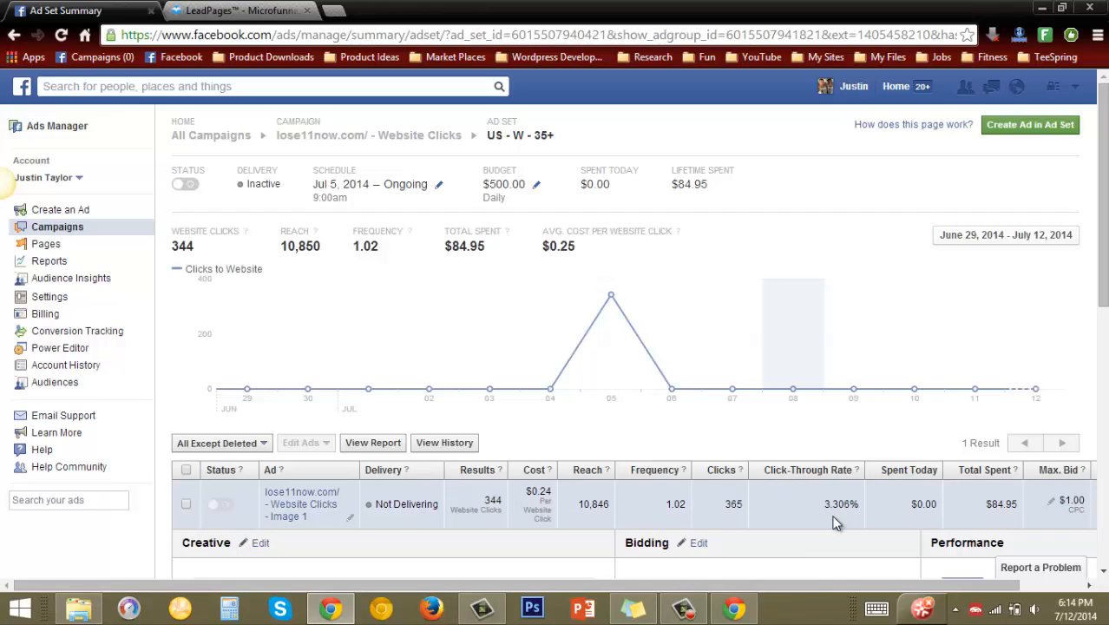
mouse_move(587, 505)
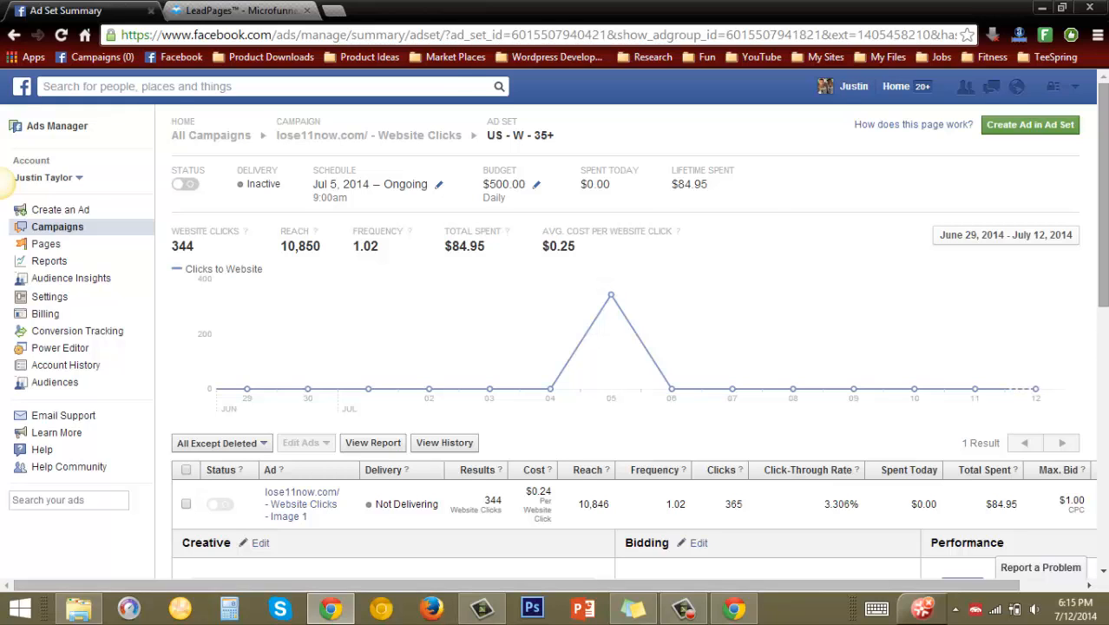
Scroll the Ad Set Summary to reveal $1.00 click bidding and actions: 344 website clicks, 15 post likes, 12 page likes, 5 shares
scroll(down, 3)
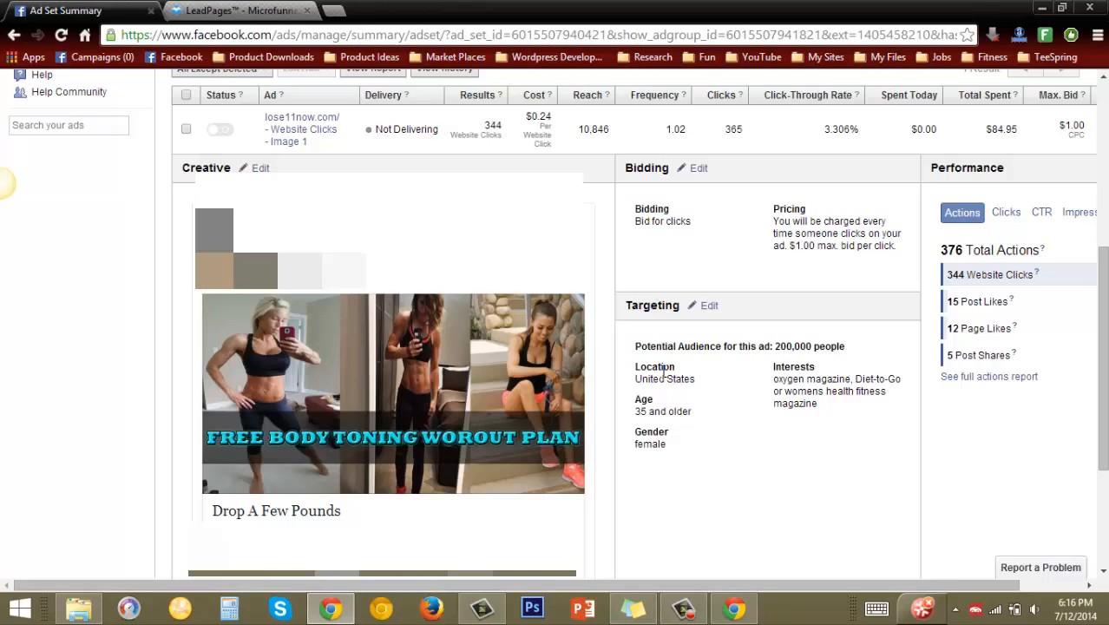
mouse_move(531, 409)
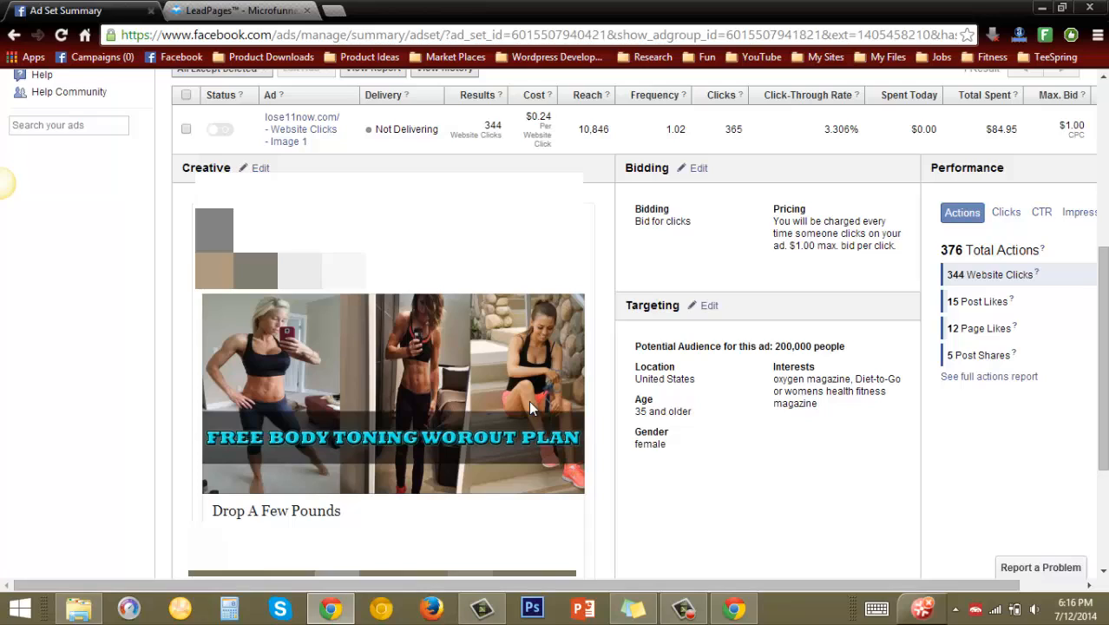
mouse_move(680, 447)
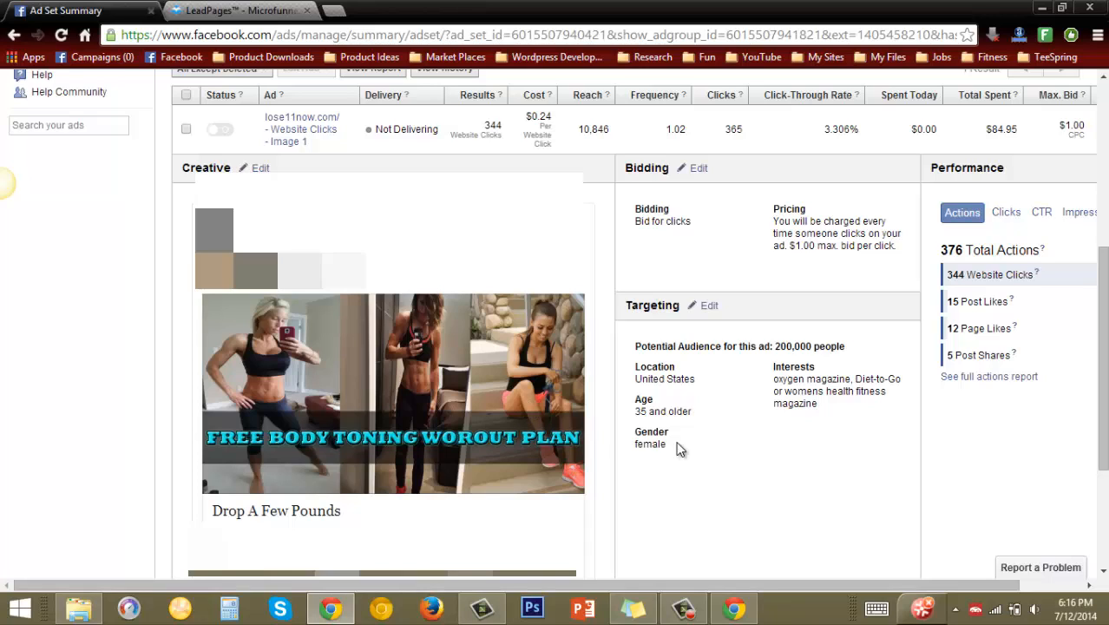
mouse_move(661, 450)
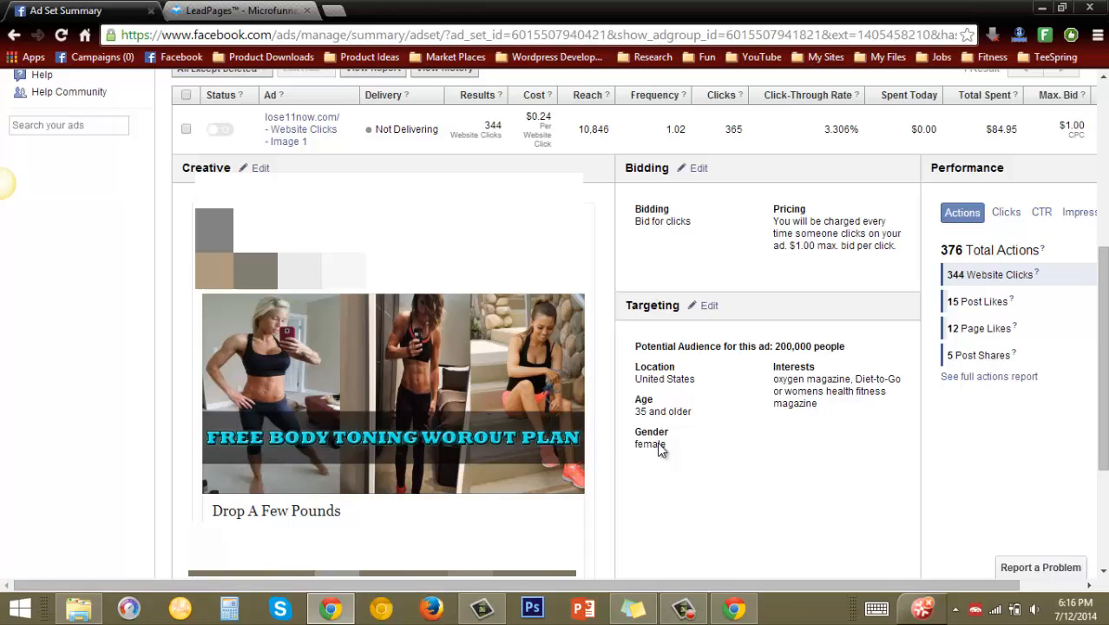
mouse_move(468, 444)
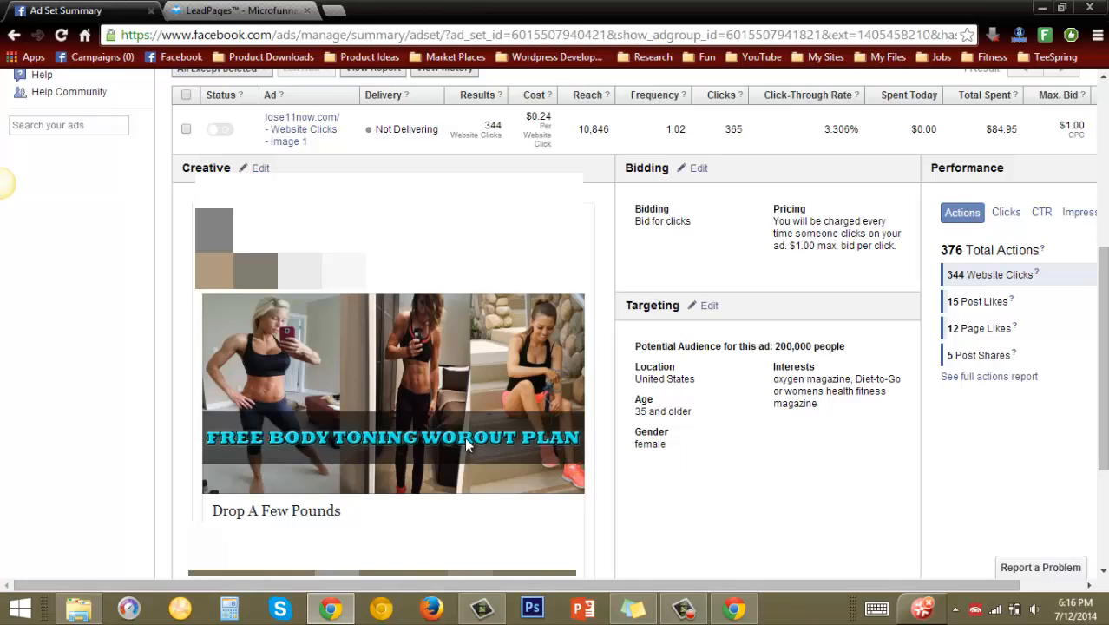
mouse_move(580, 369)
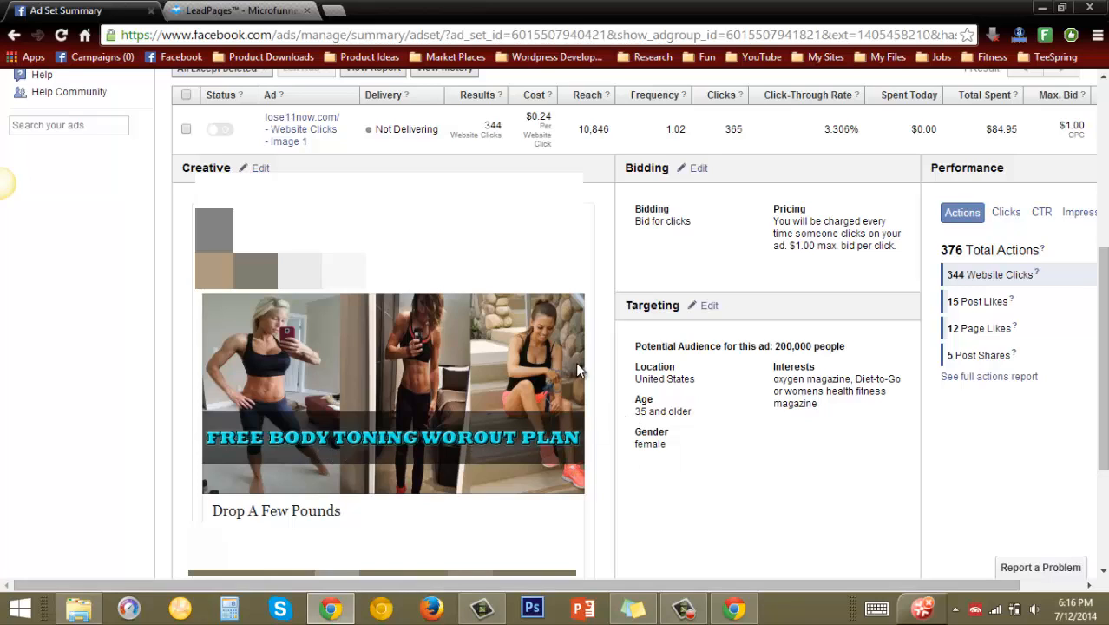
mouse_move(355, 357)
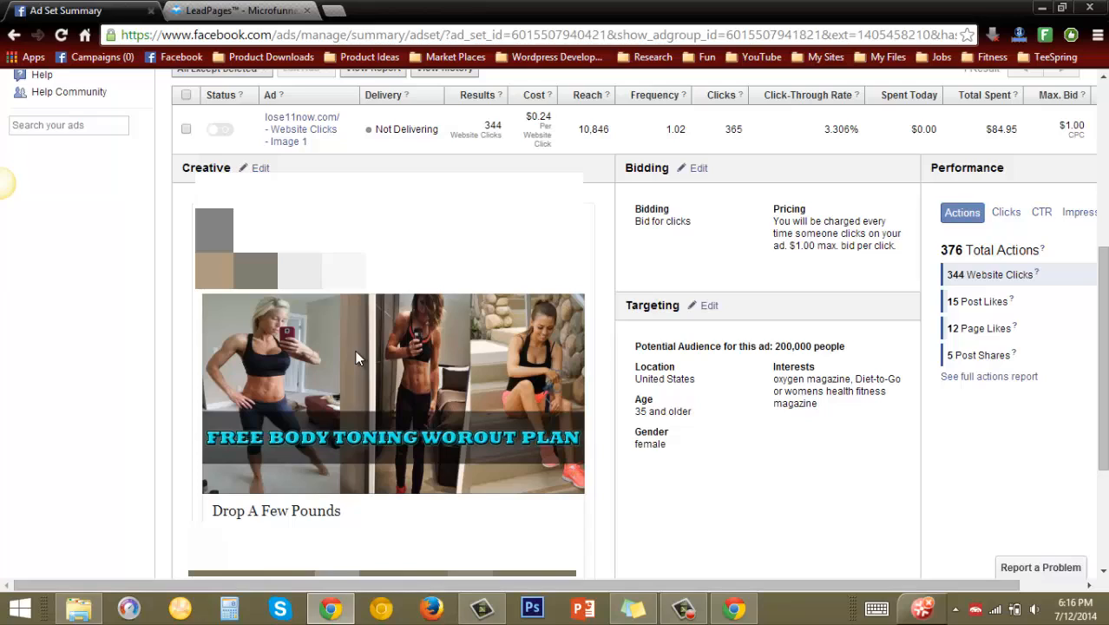
mouse_move(546, 343)
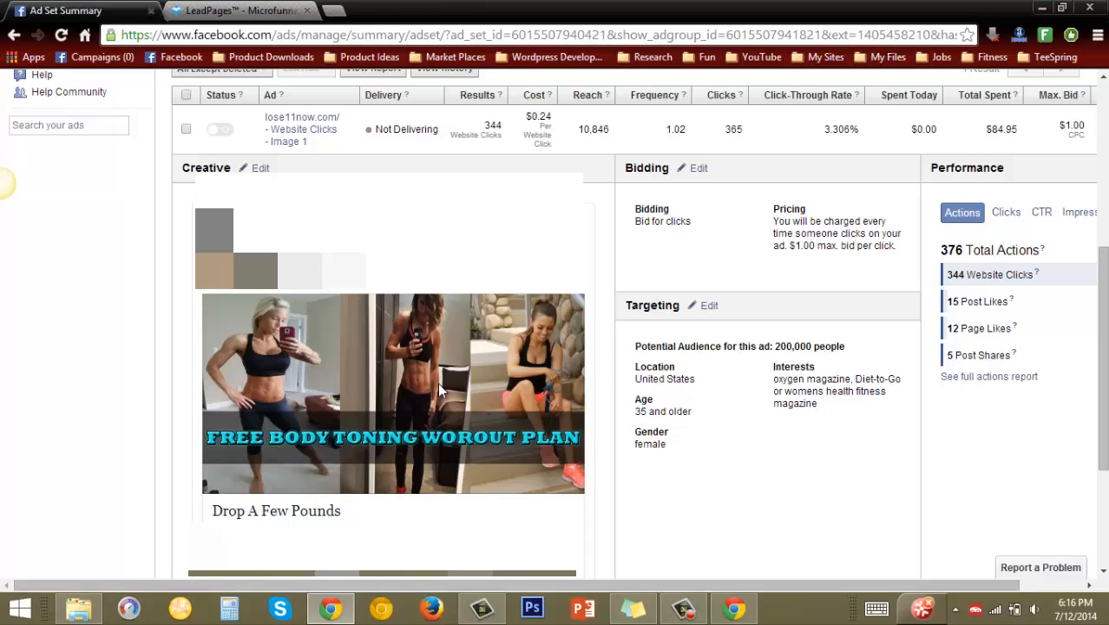
mouse_move(534, 373)
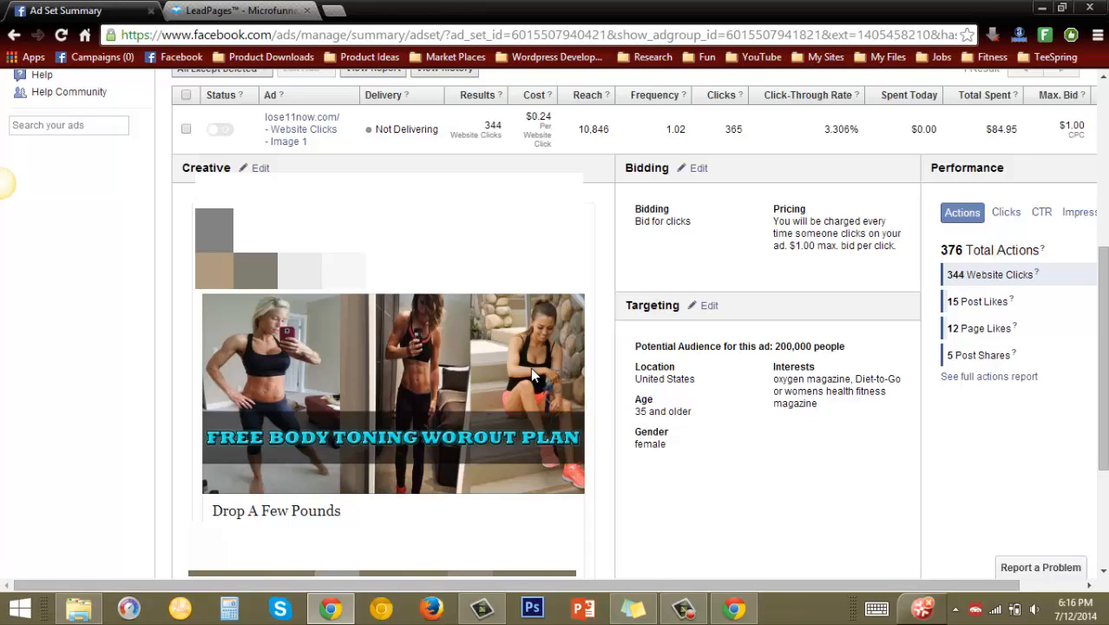
mouse_move(760, 316)
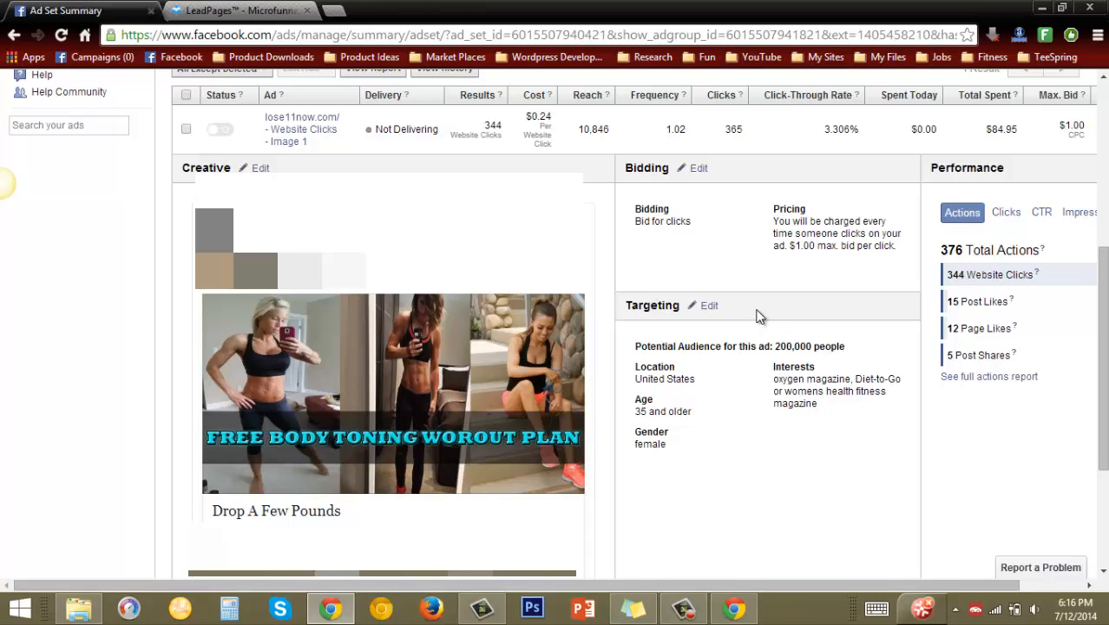
mouse_move(1090, 365)
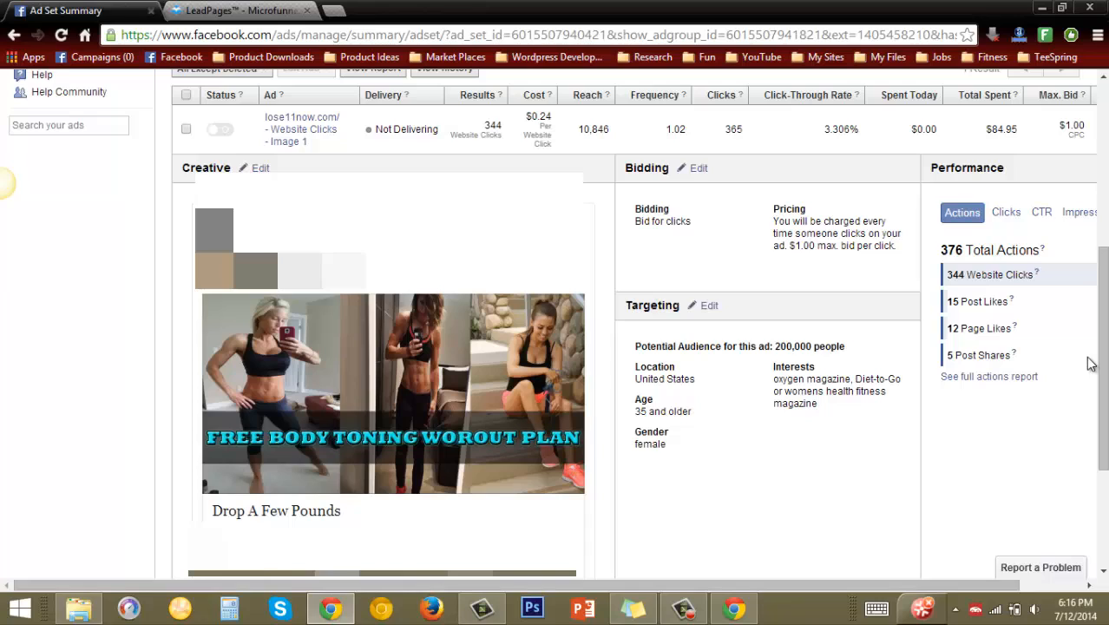
mouse_move(1100, 359)
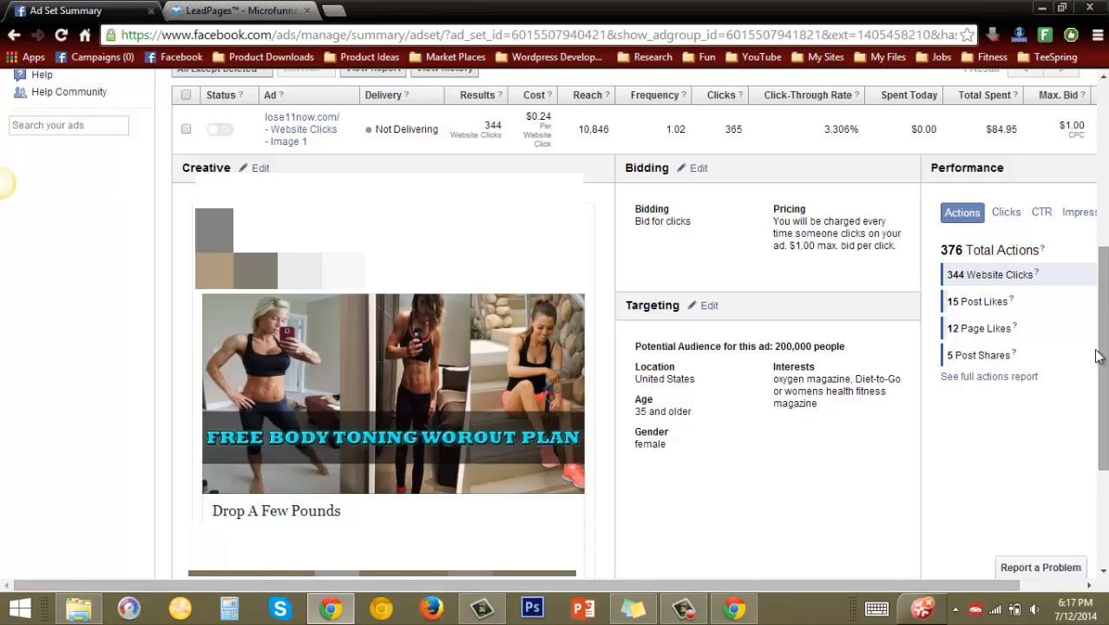
mouse_move(1039, 274)
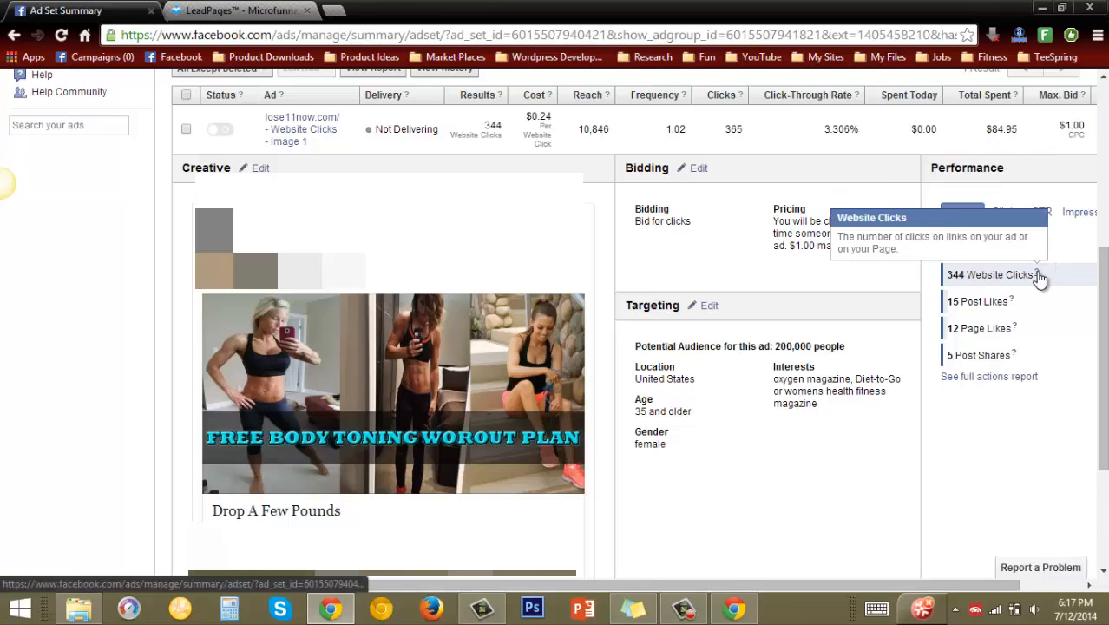
click(961, 212)
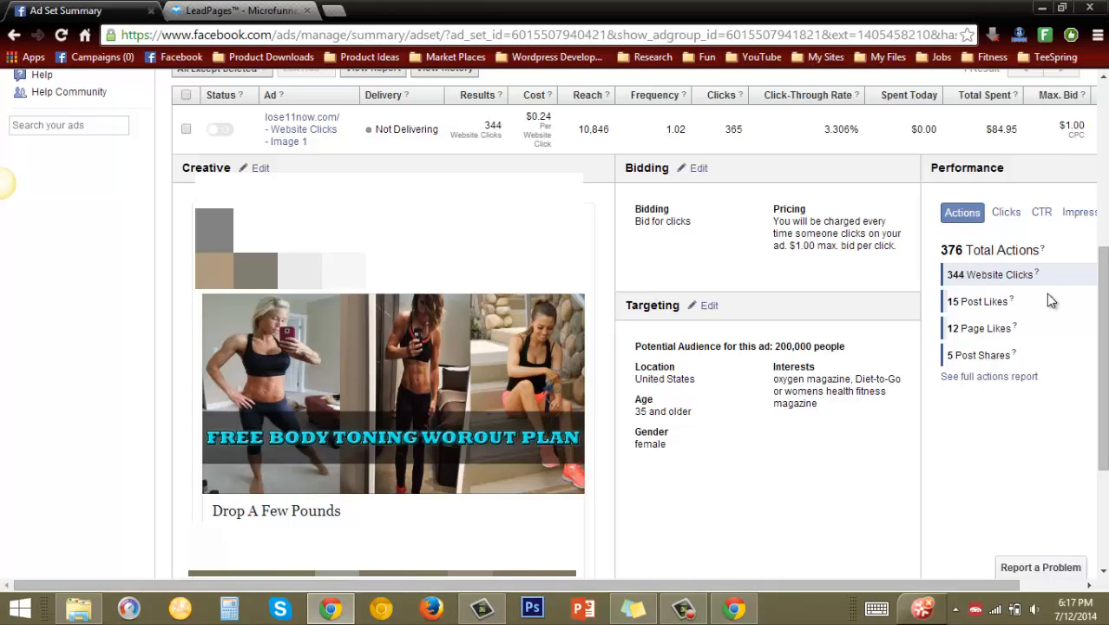
mouse_move(1015, 303)
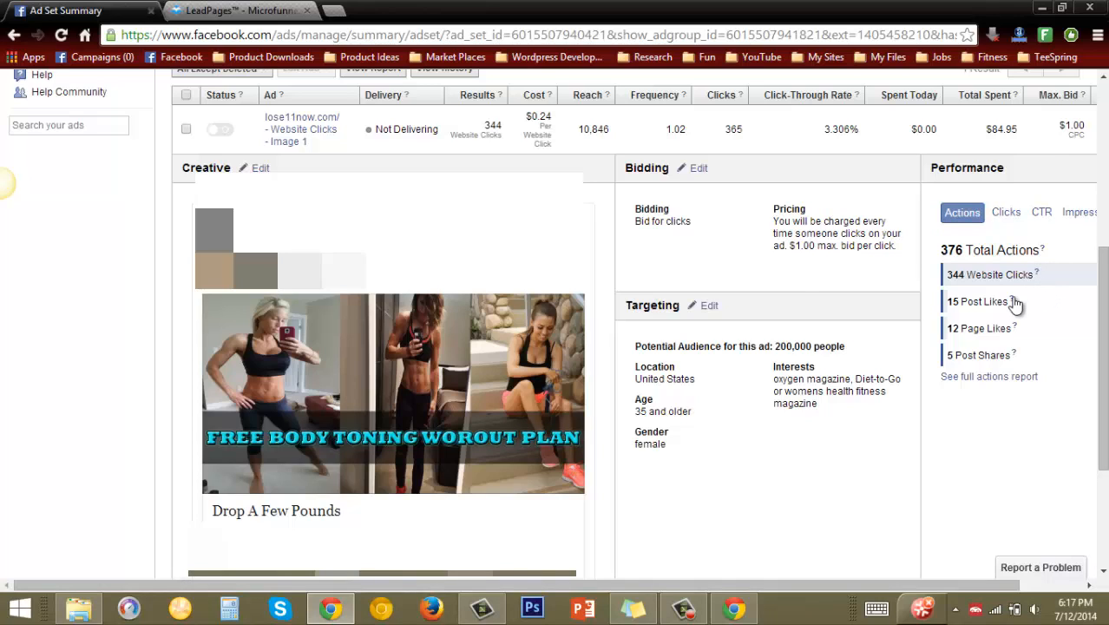
mouse_move(1003, 328)
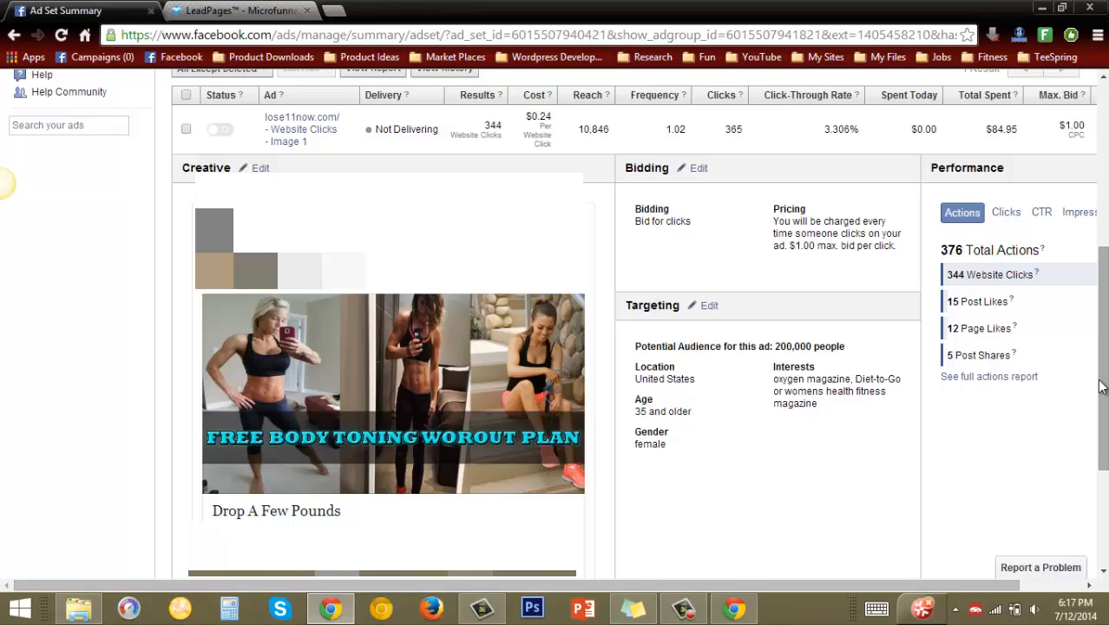
mouse_move(1030, 306)
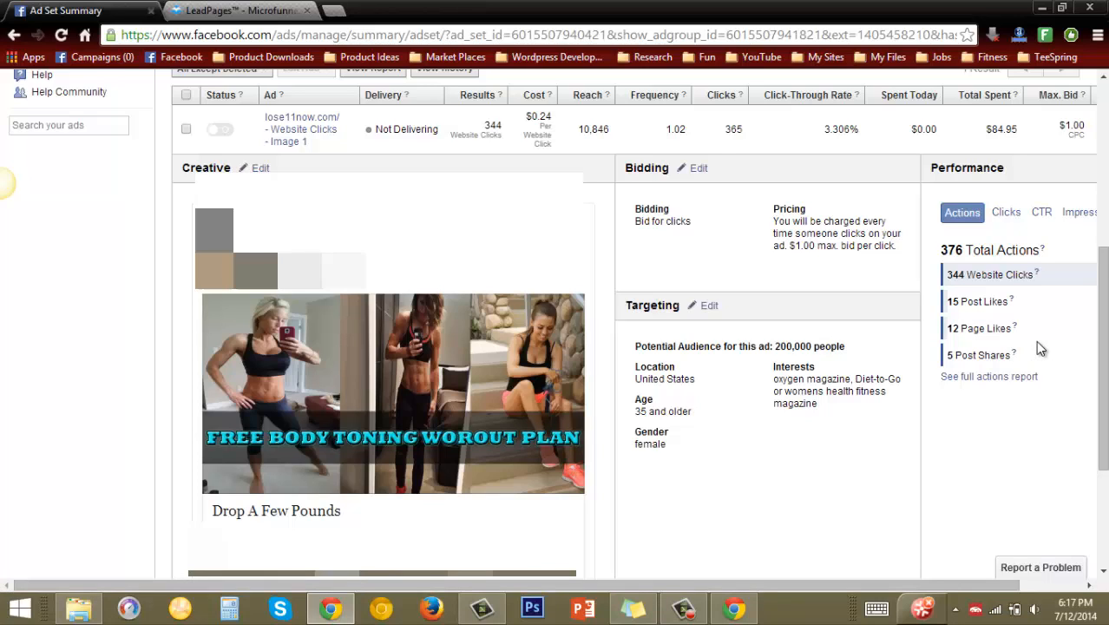
mouse_move(1044, 319)
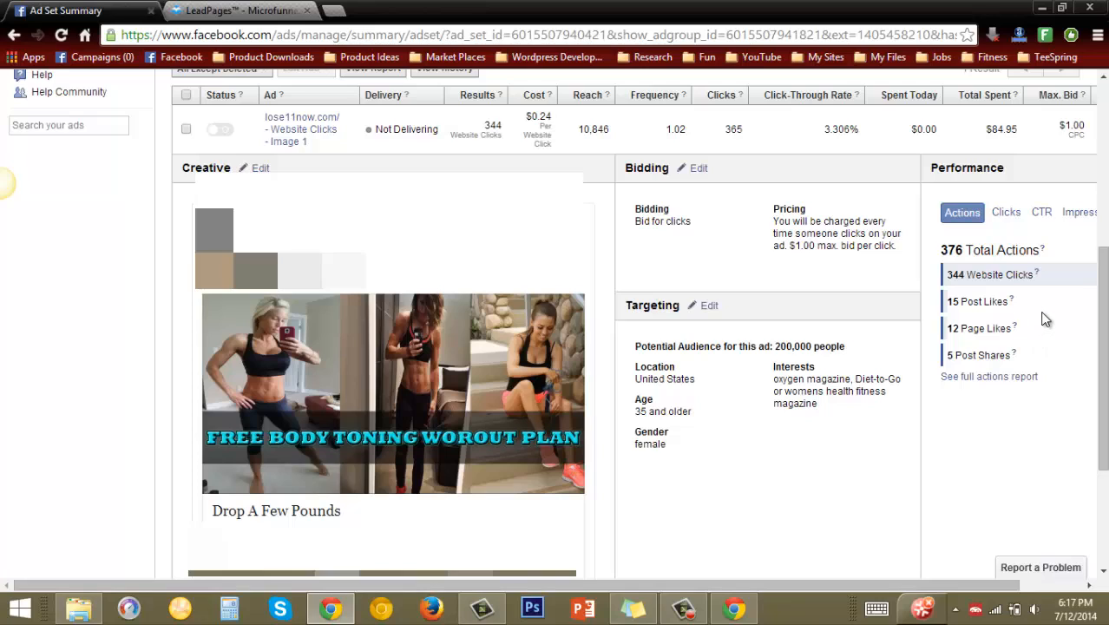
mouse_move(1020, 274)
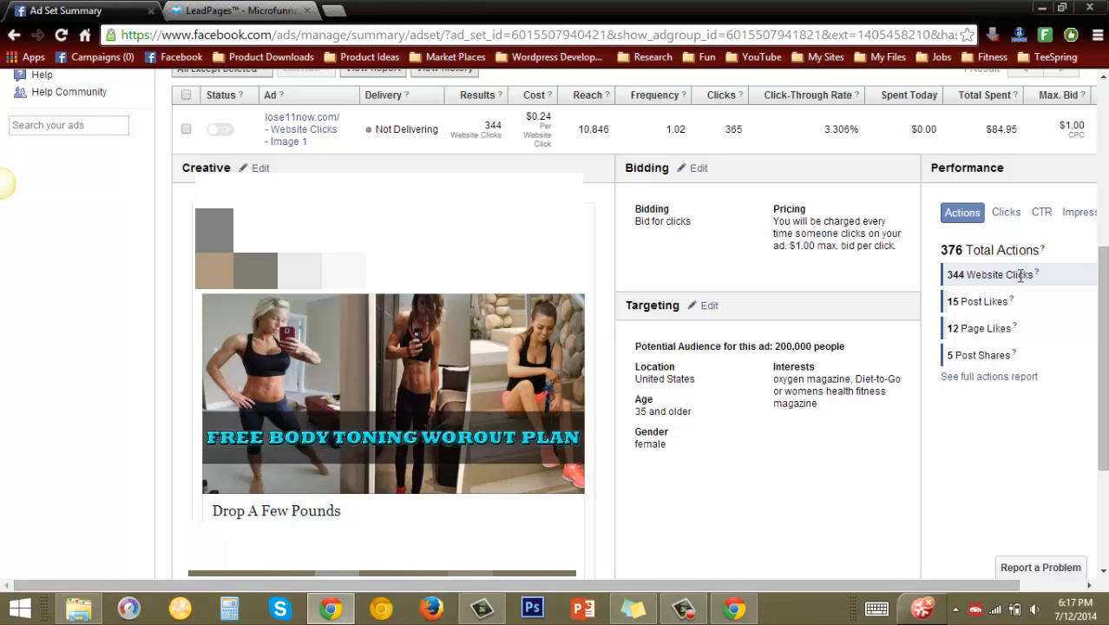
mouse_move(878, 336)
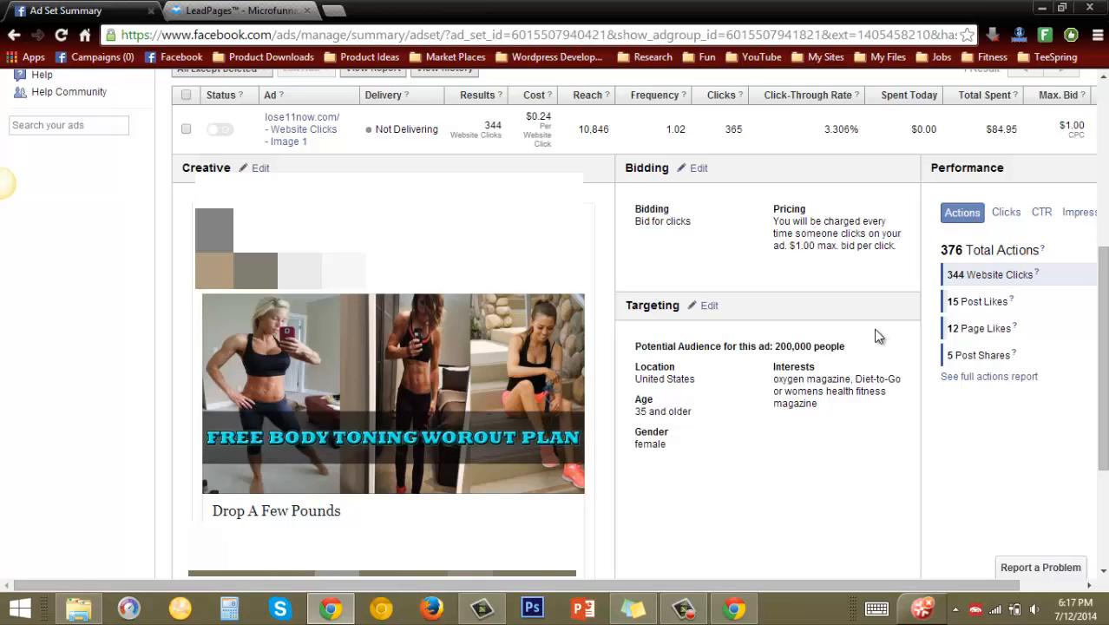
mouse_move(725, 368)
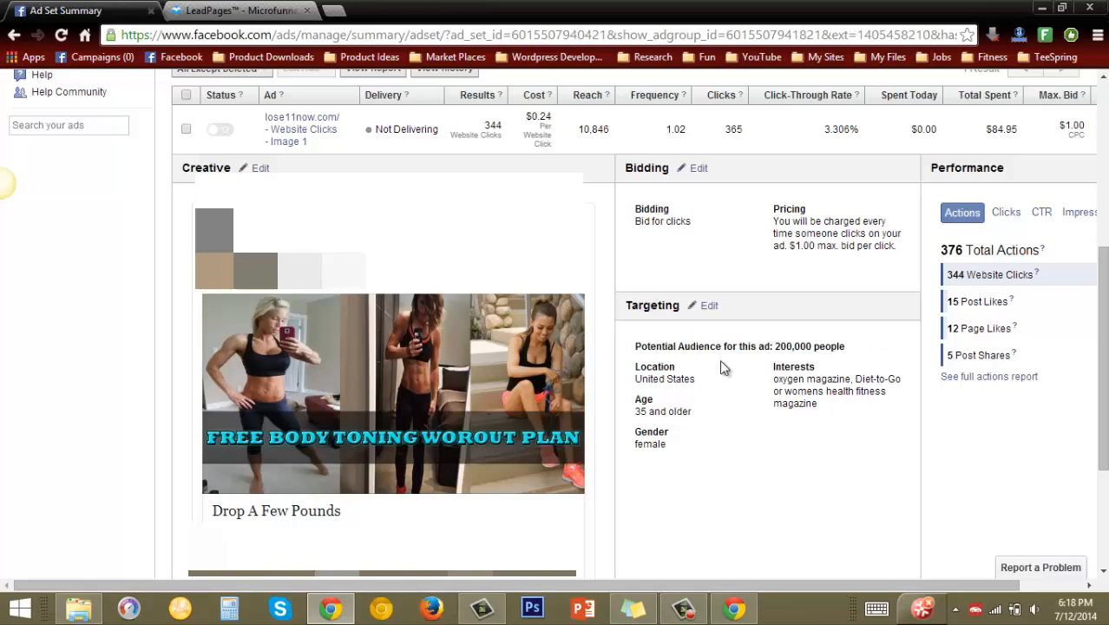
mouse_move(667, 373)
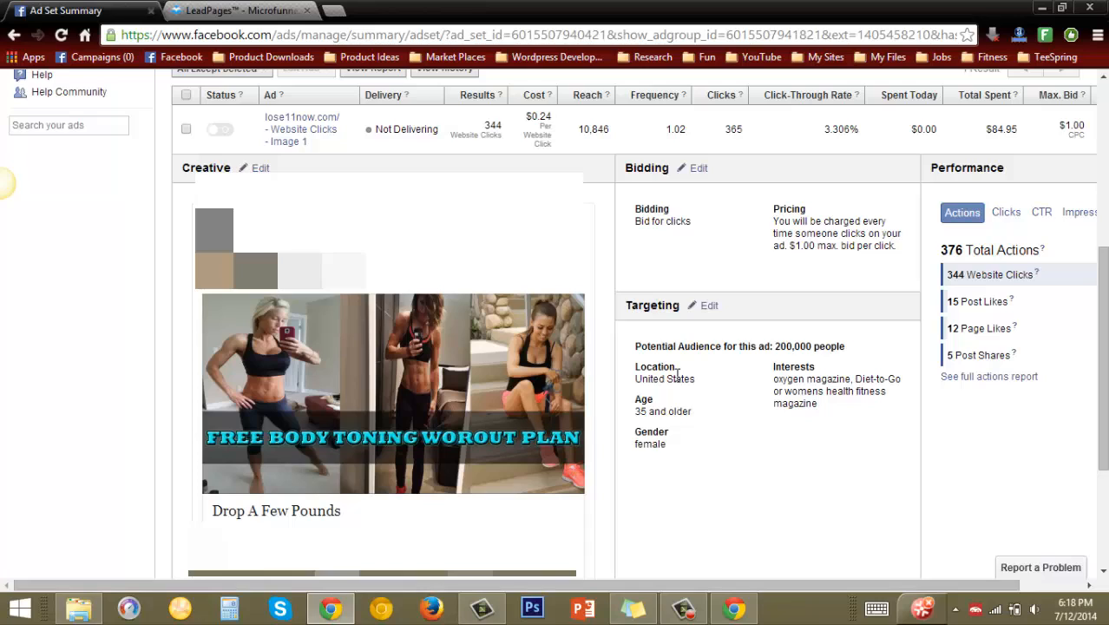
mouse_move(676, 408)
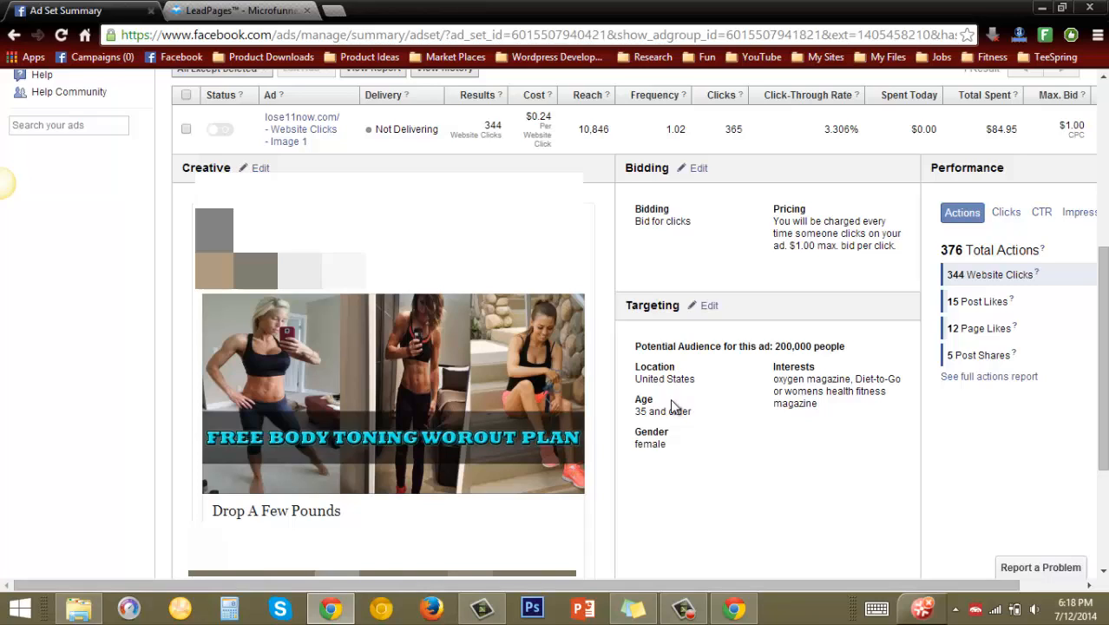
mouse_move(656, 416)
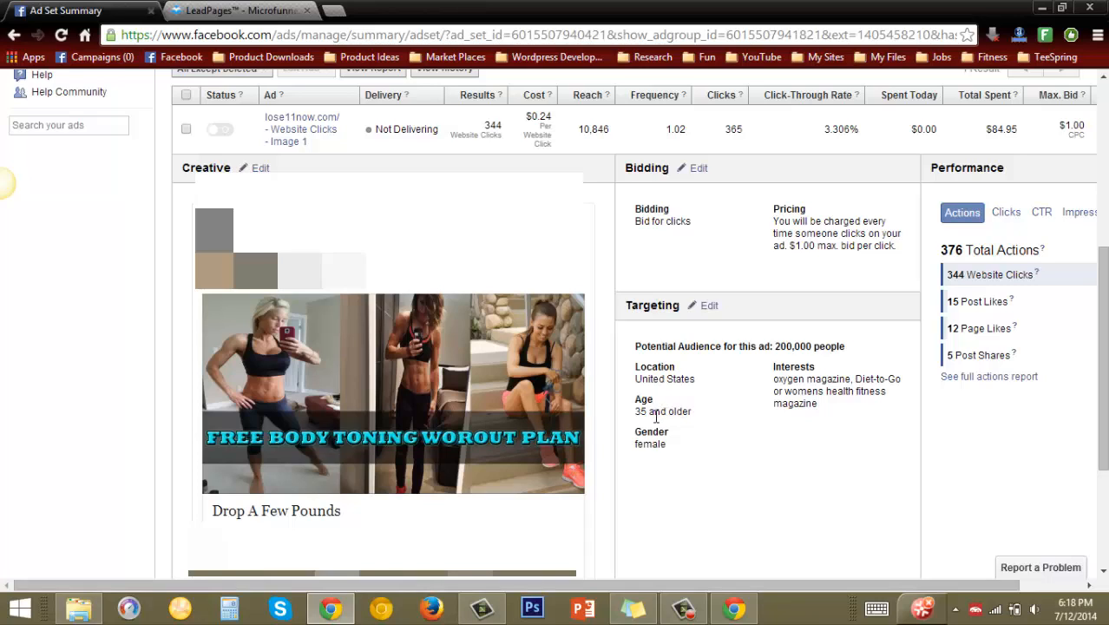
mouse_move(701, 423)
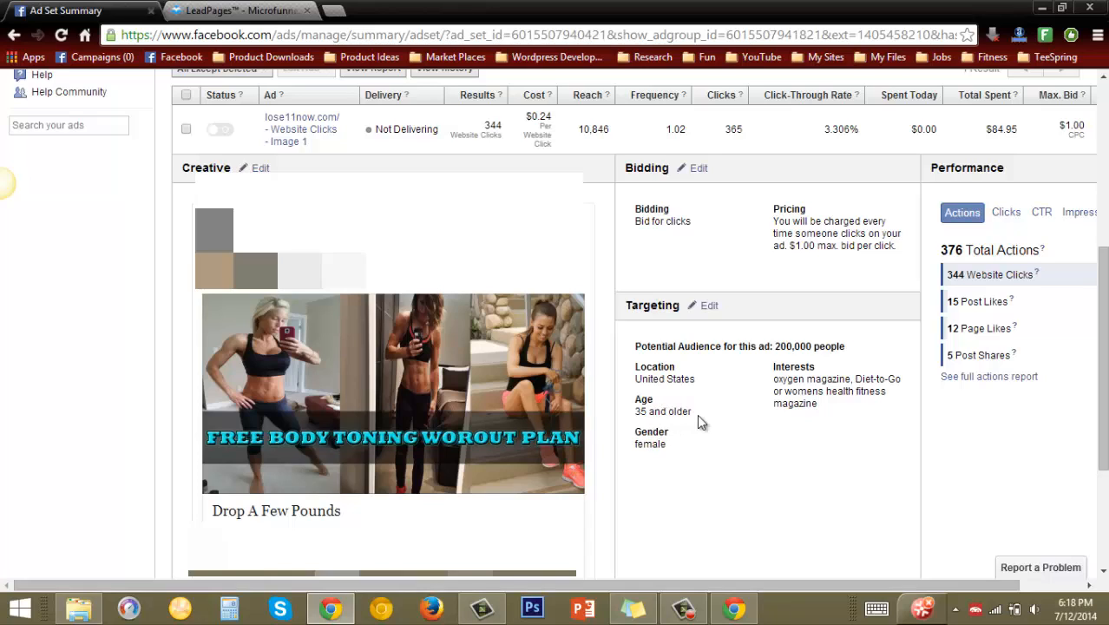
mouse_move(796, 364)
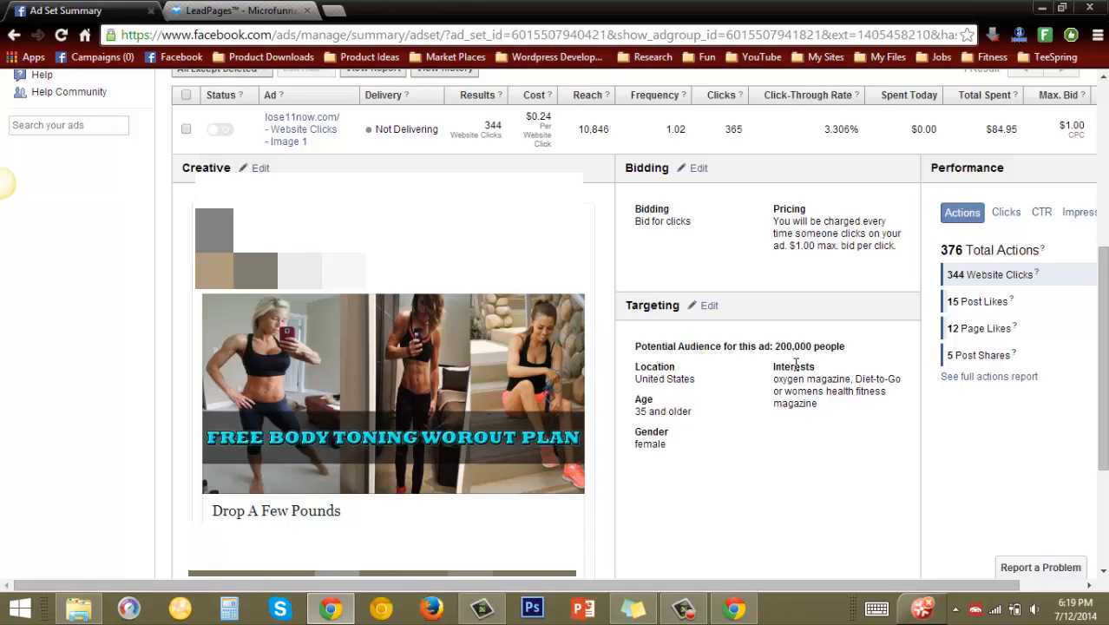
mouse_move(777, 380)
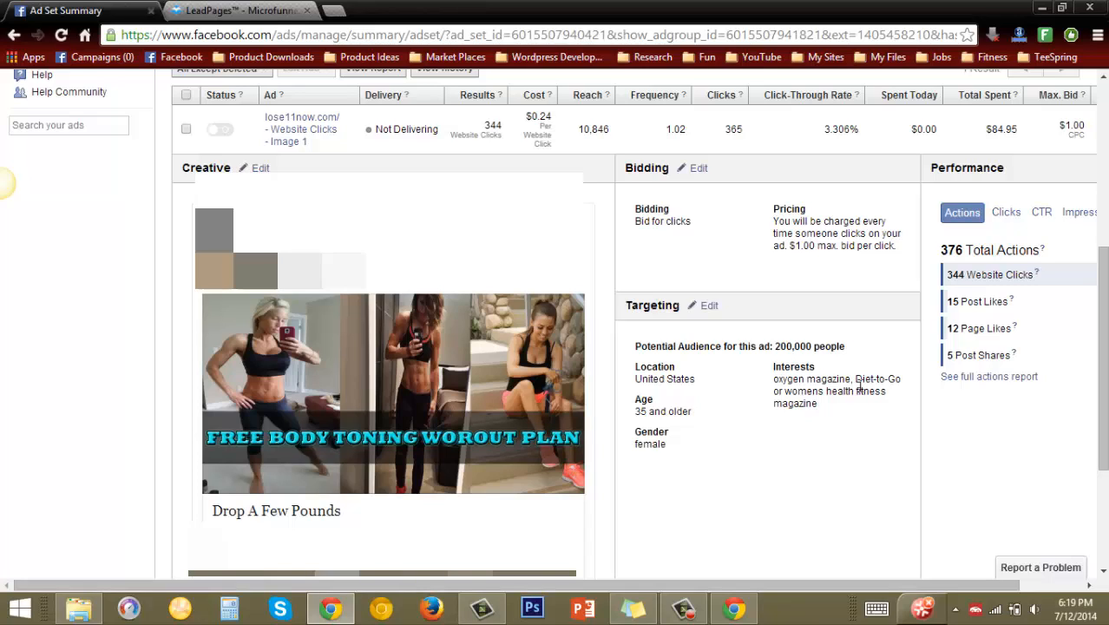
mouse_move(893, 378)
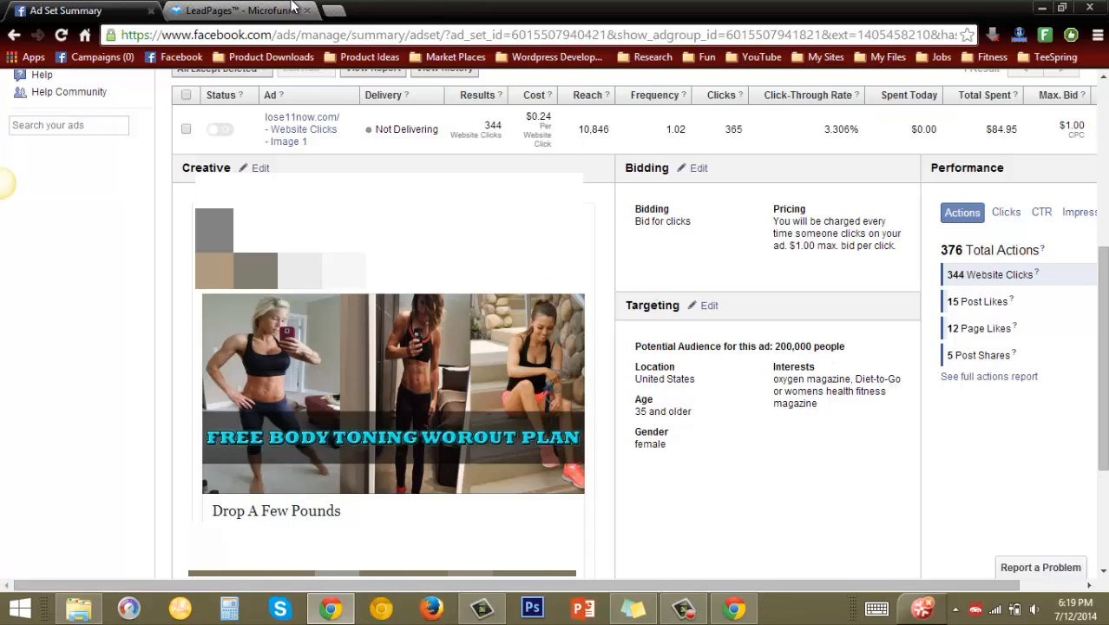
mouse_move(252, 10)
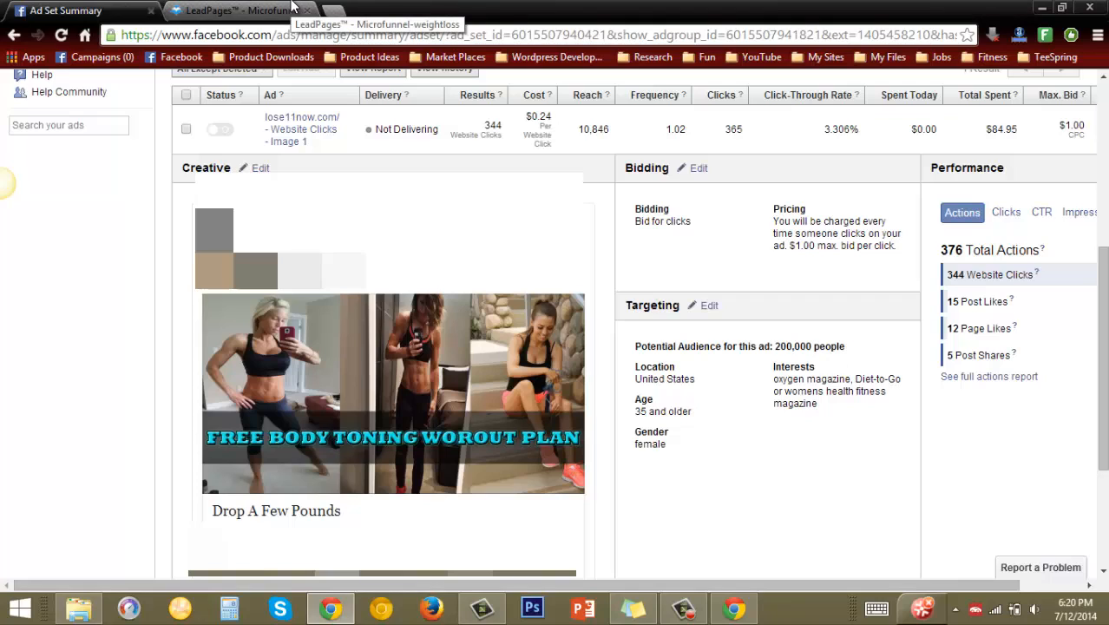
Switch to the LeadPages Microfunnel-weightloss analytics chart of views, optins, uniques and conversion rate for July 1-9, 2014
click(234, 10)
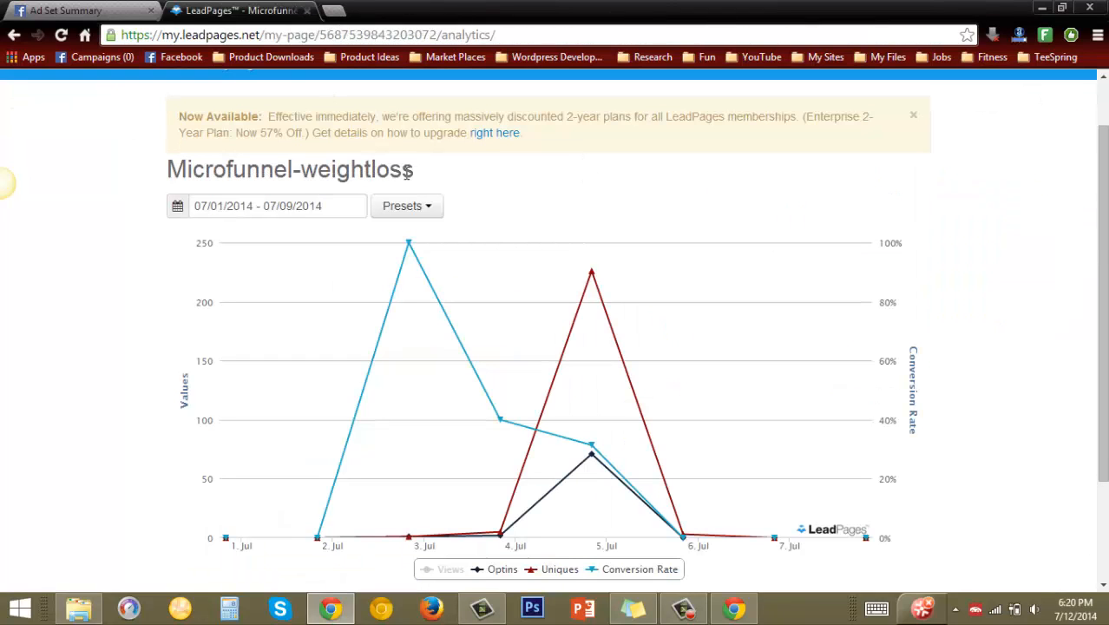
mouse_move(410, 243)
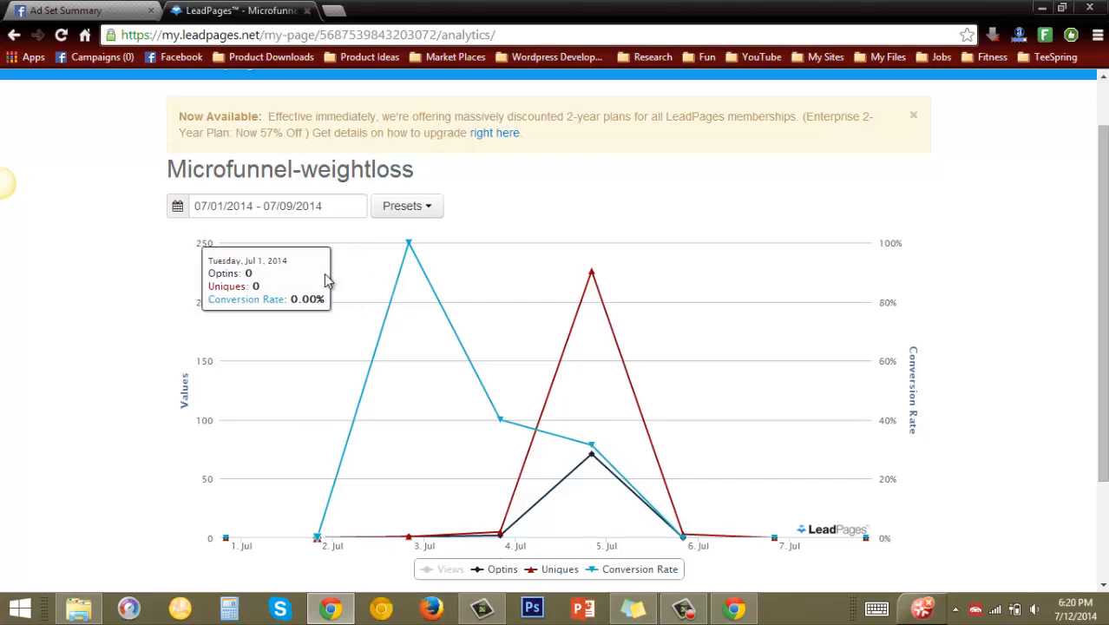
mouse_move(408, 252)
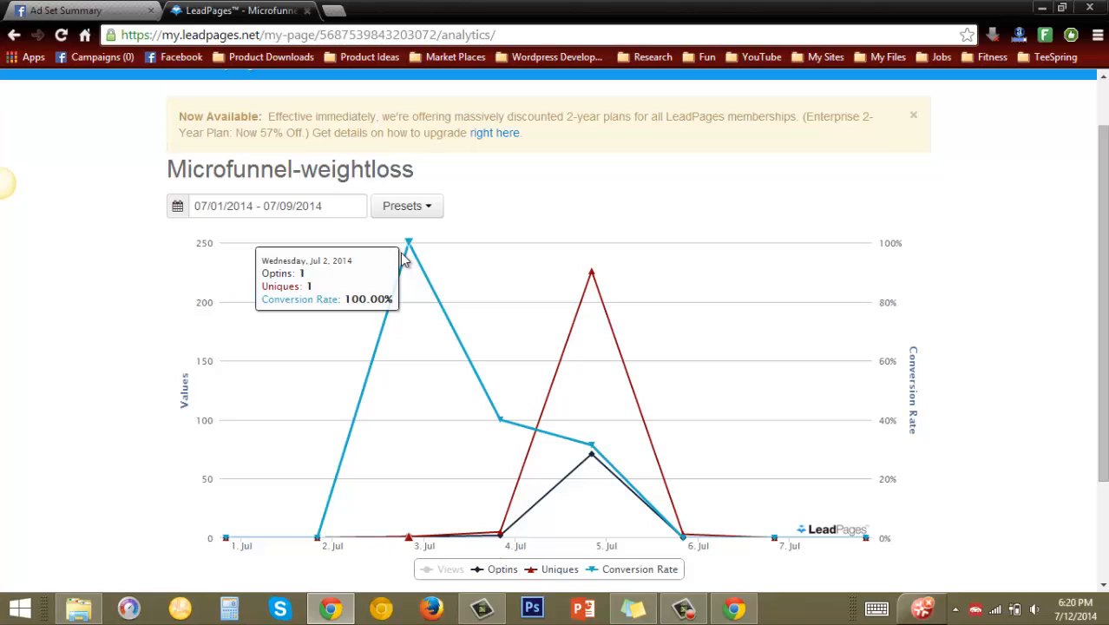
mouse_move(484, 392)
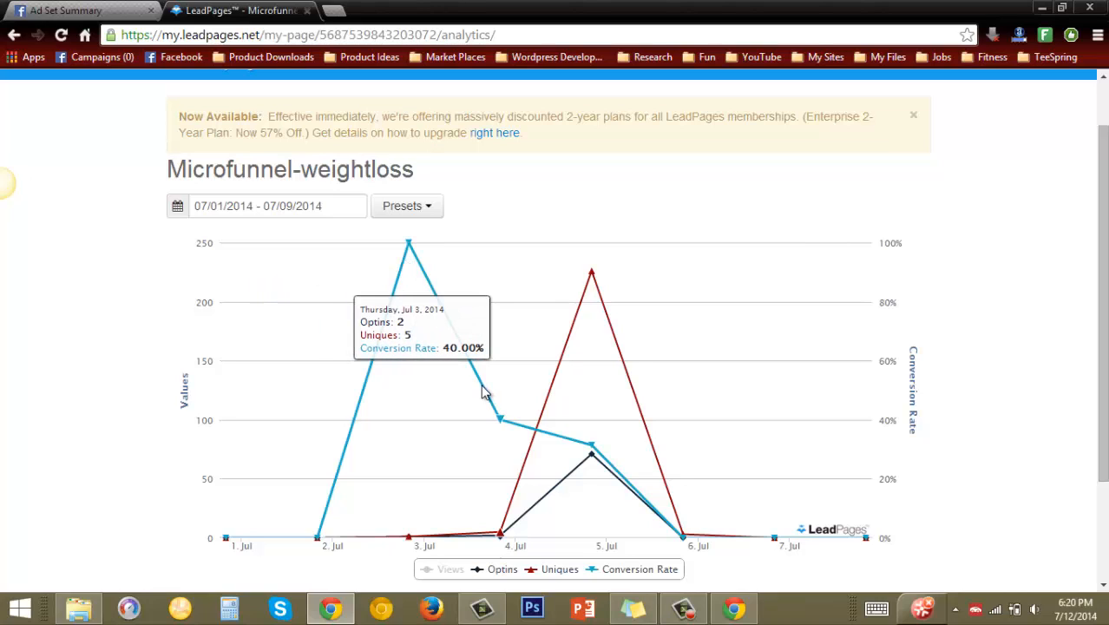
mouse_move(497, 413)
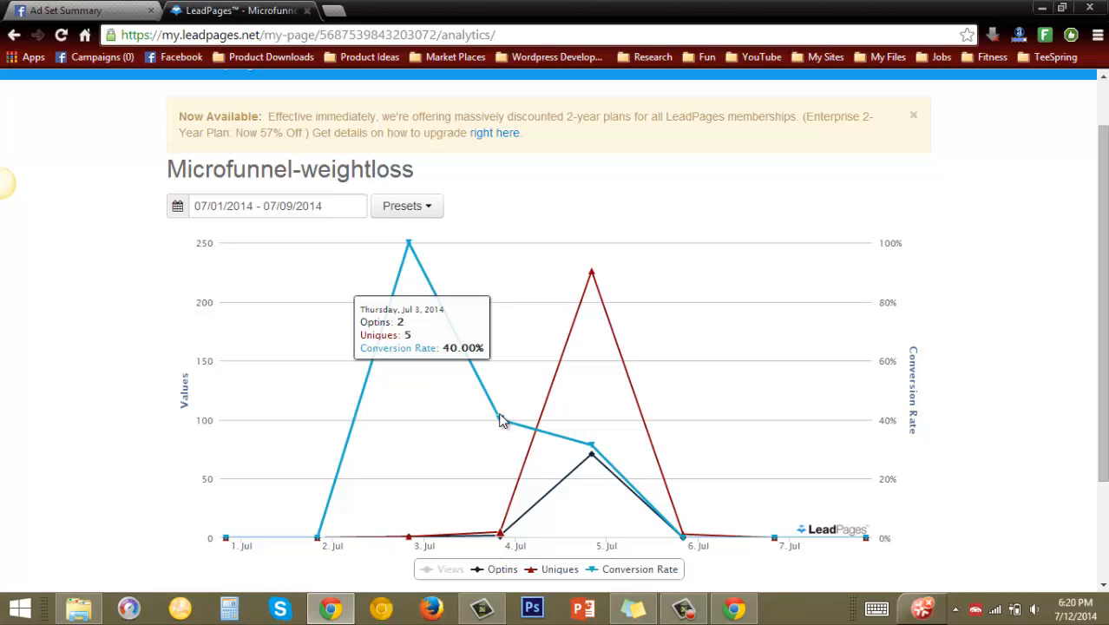
mouse_move(576, 326)
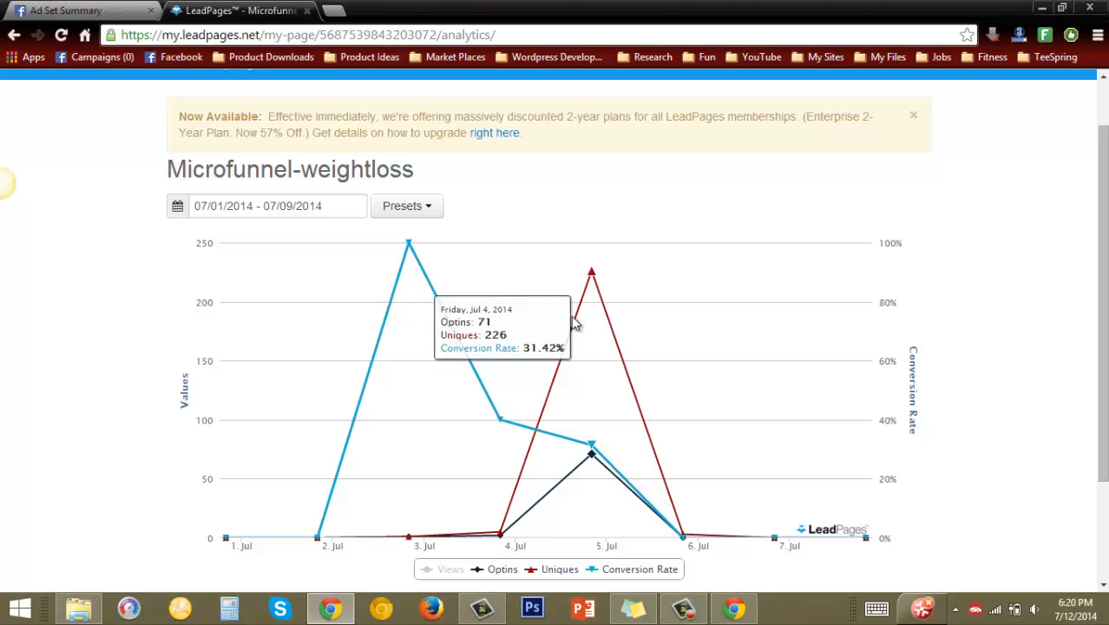
mouse_move(593, 279)
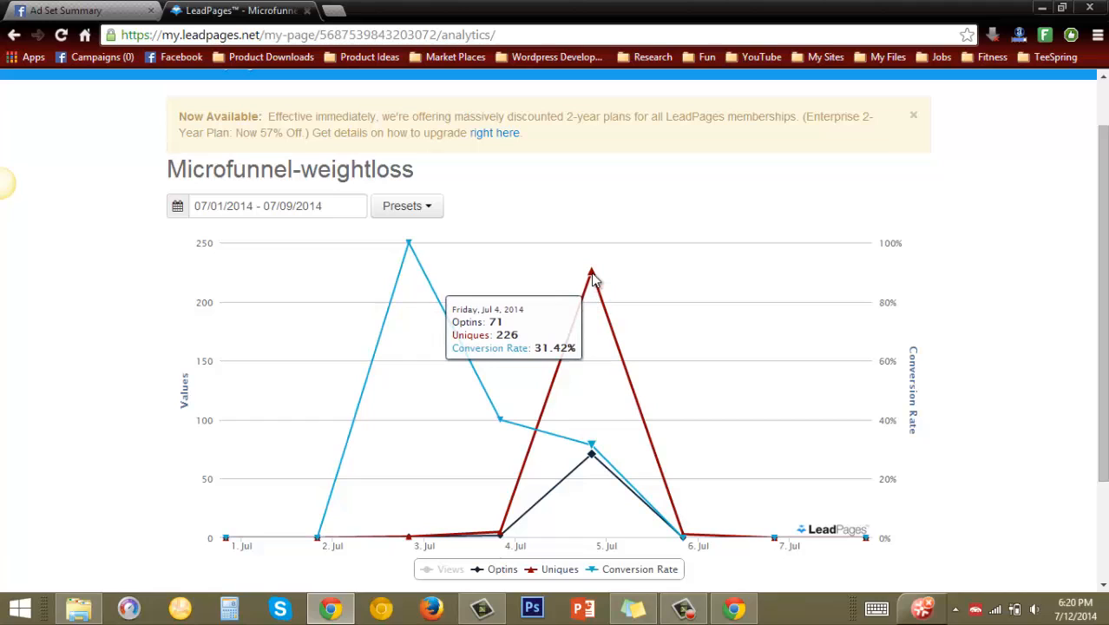